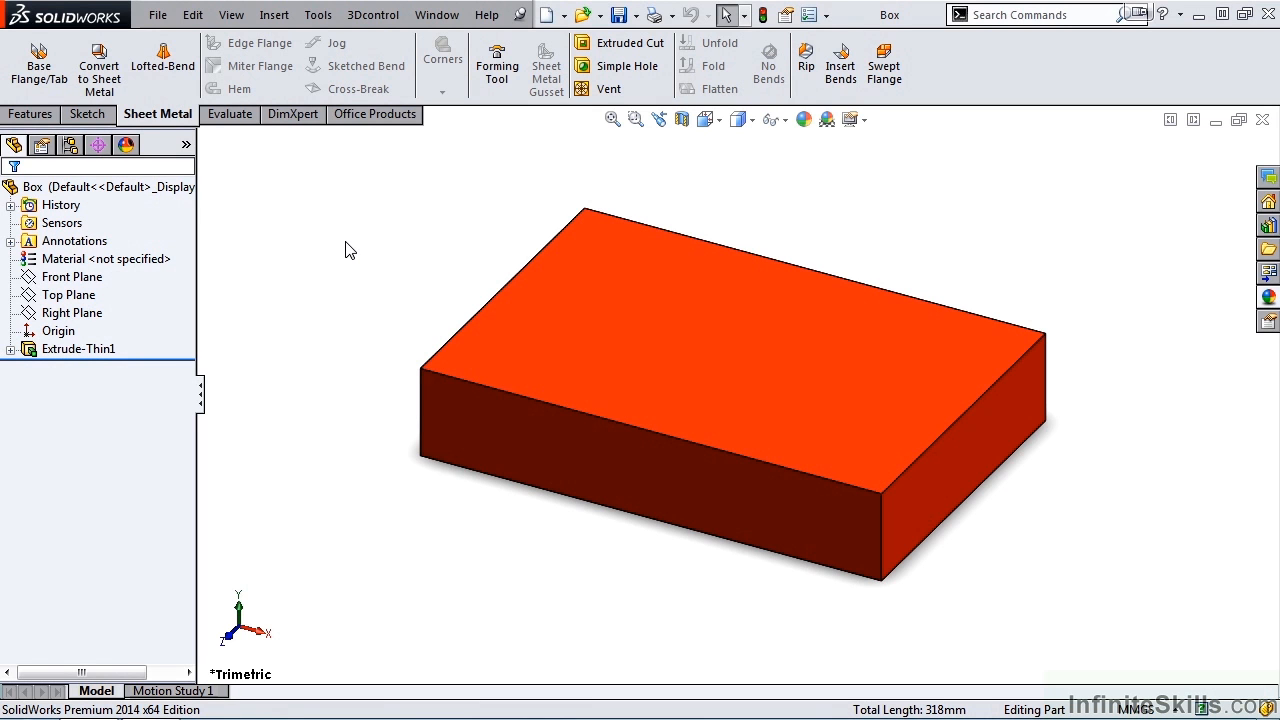
mouse_move(288, 168)
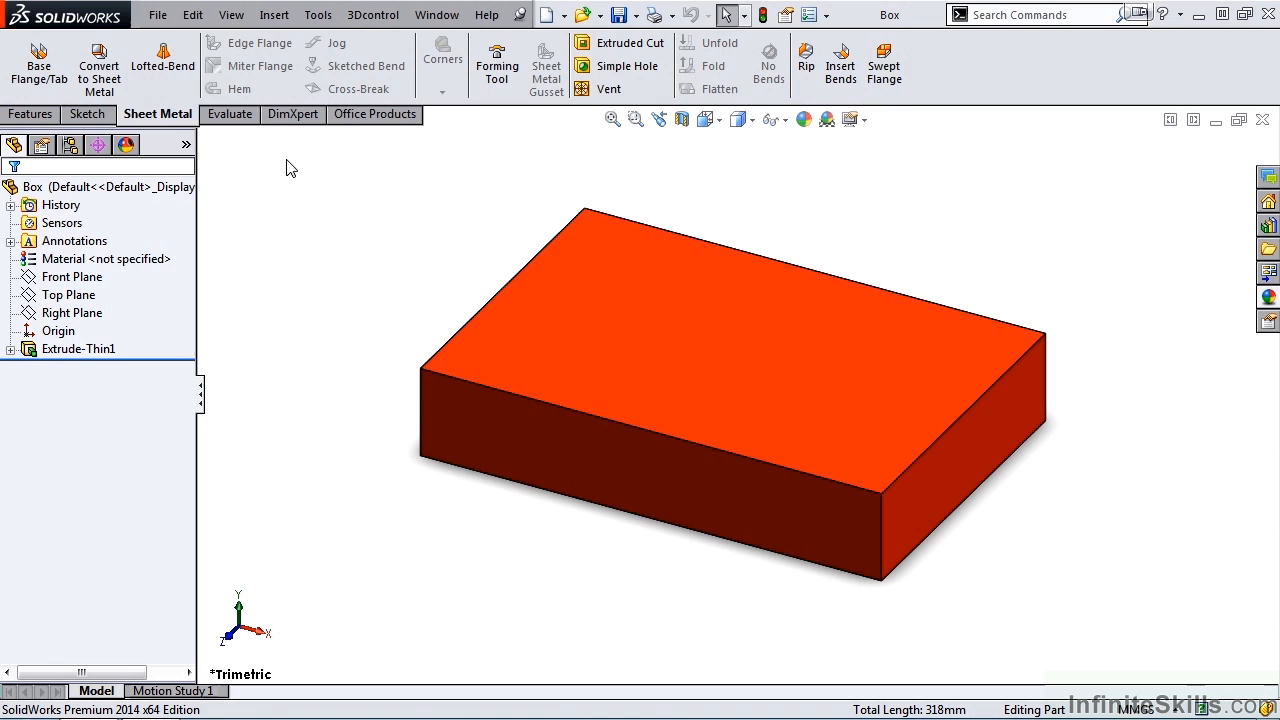
mouse_move(220, 244)
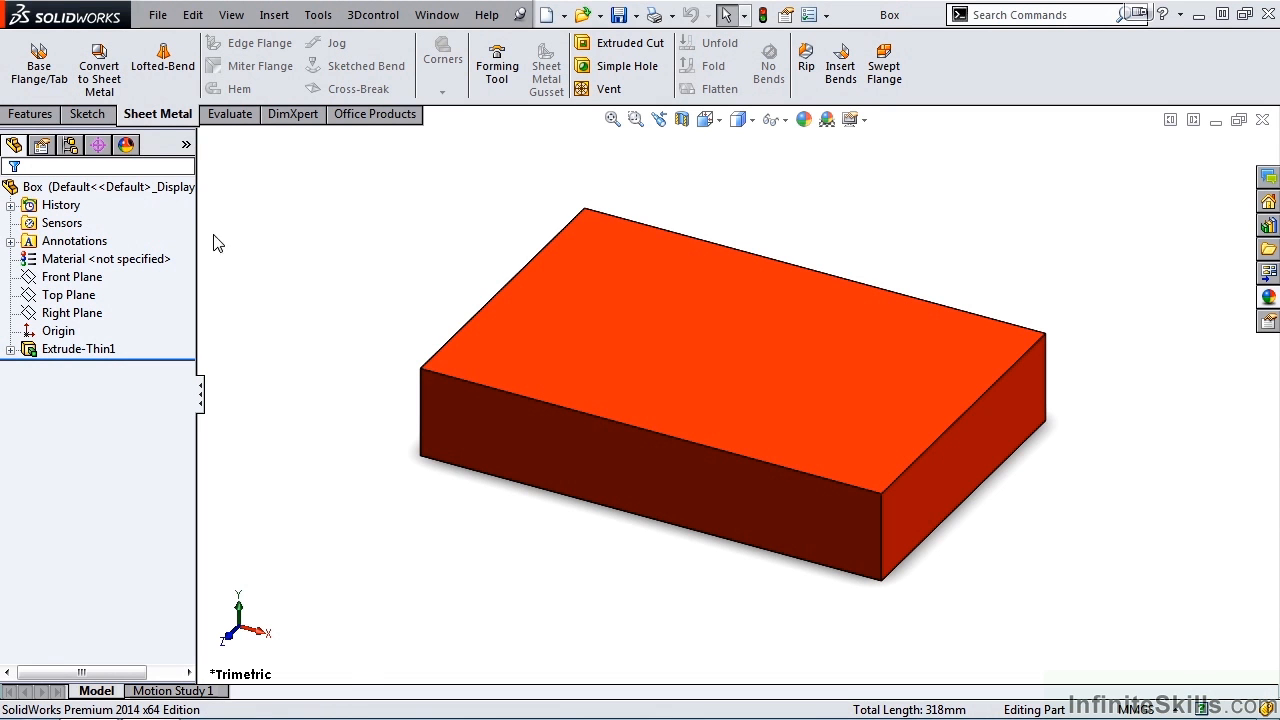
mouse_move(352, 266)
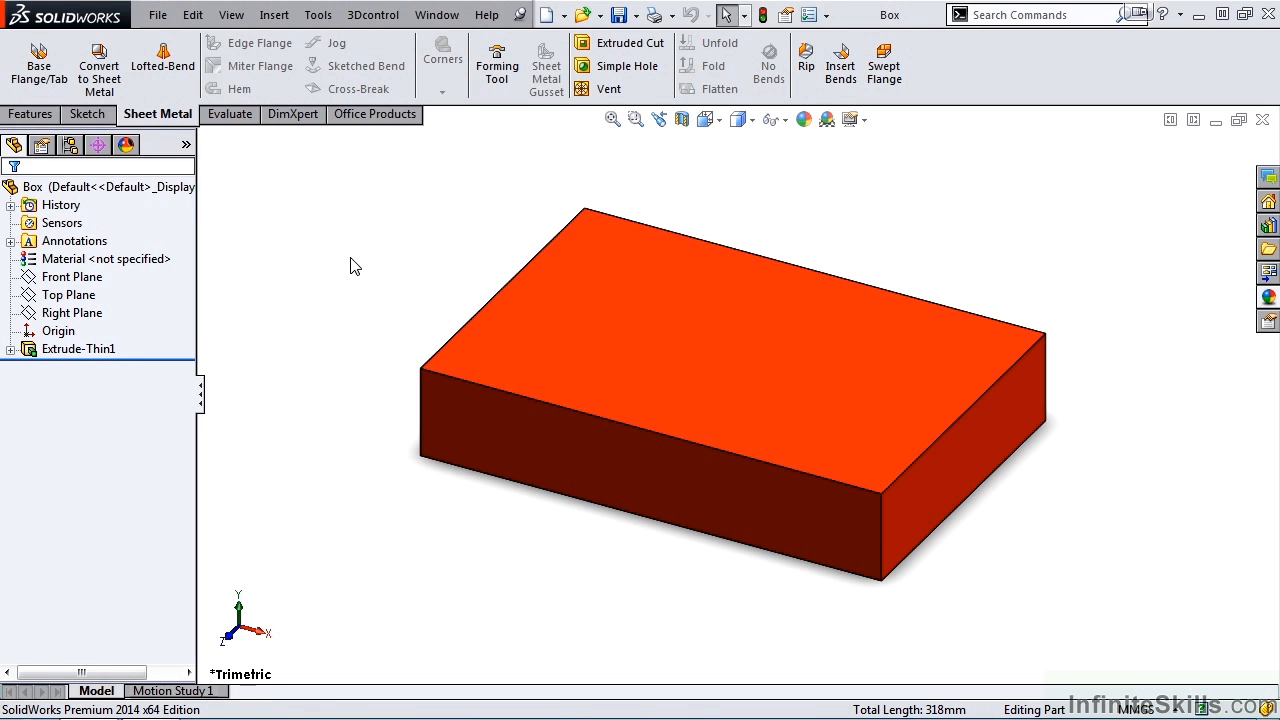
mouse_move(504, 200)
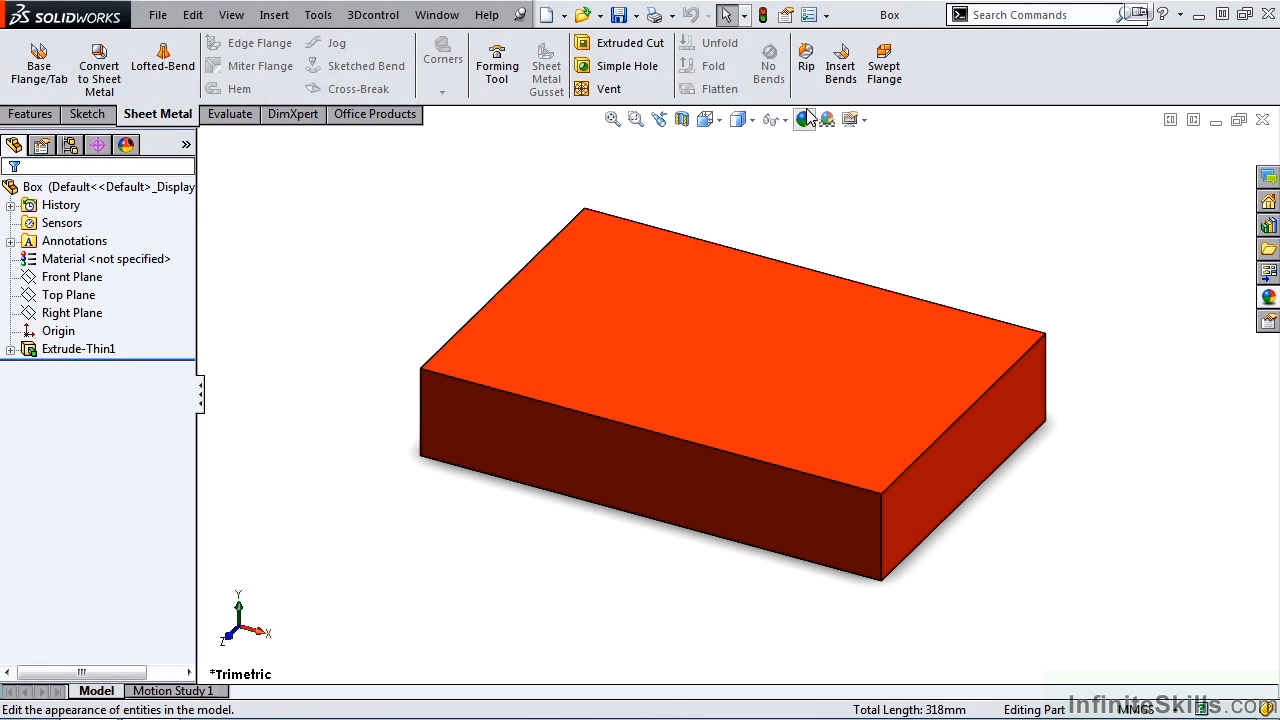
mouse_move(806, 60)
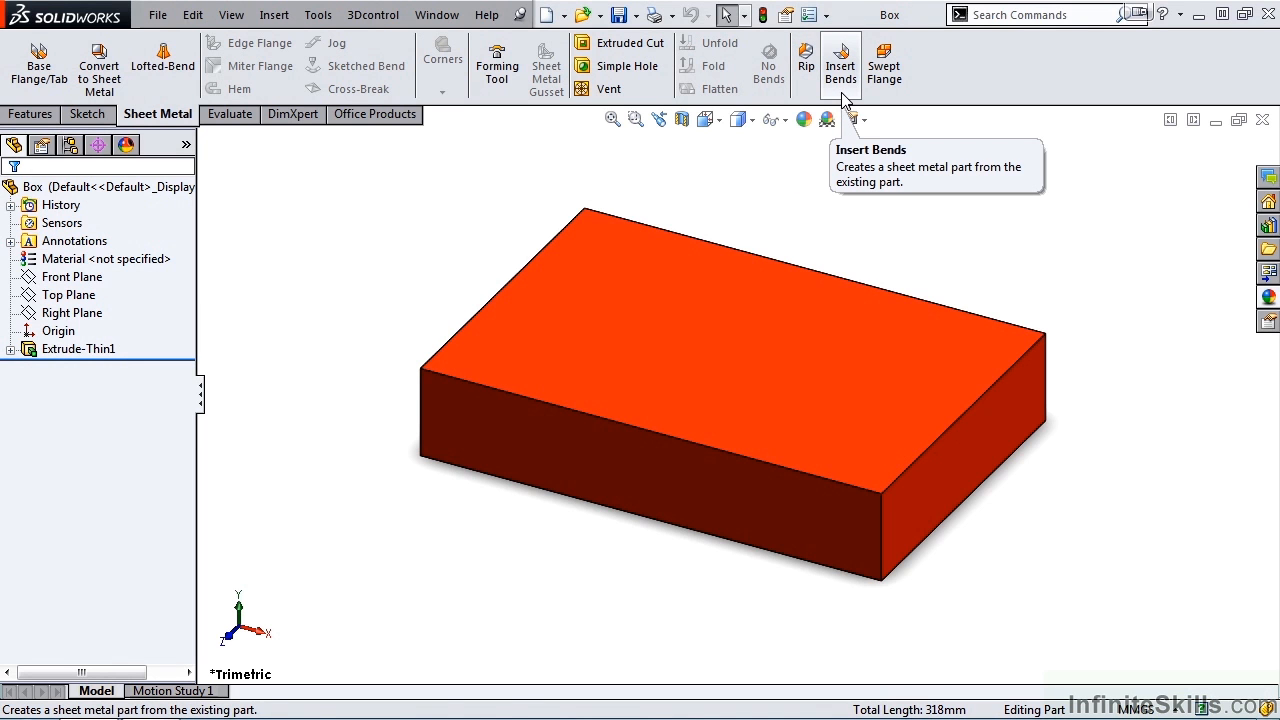
mouse_move(938, 264)
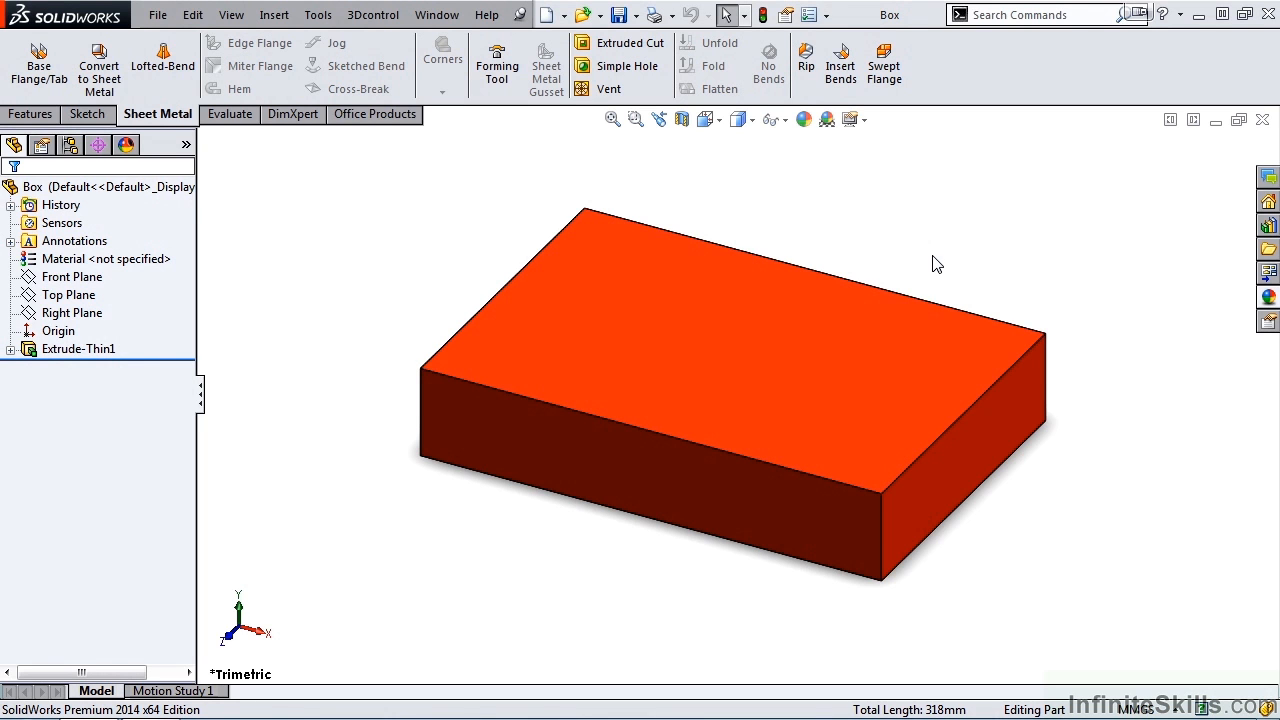
- Edit Extrude-Thin1 to reveal the hollow box's 2.00mm wall thickness and capped ends
click(72, 312)
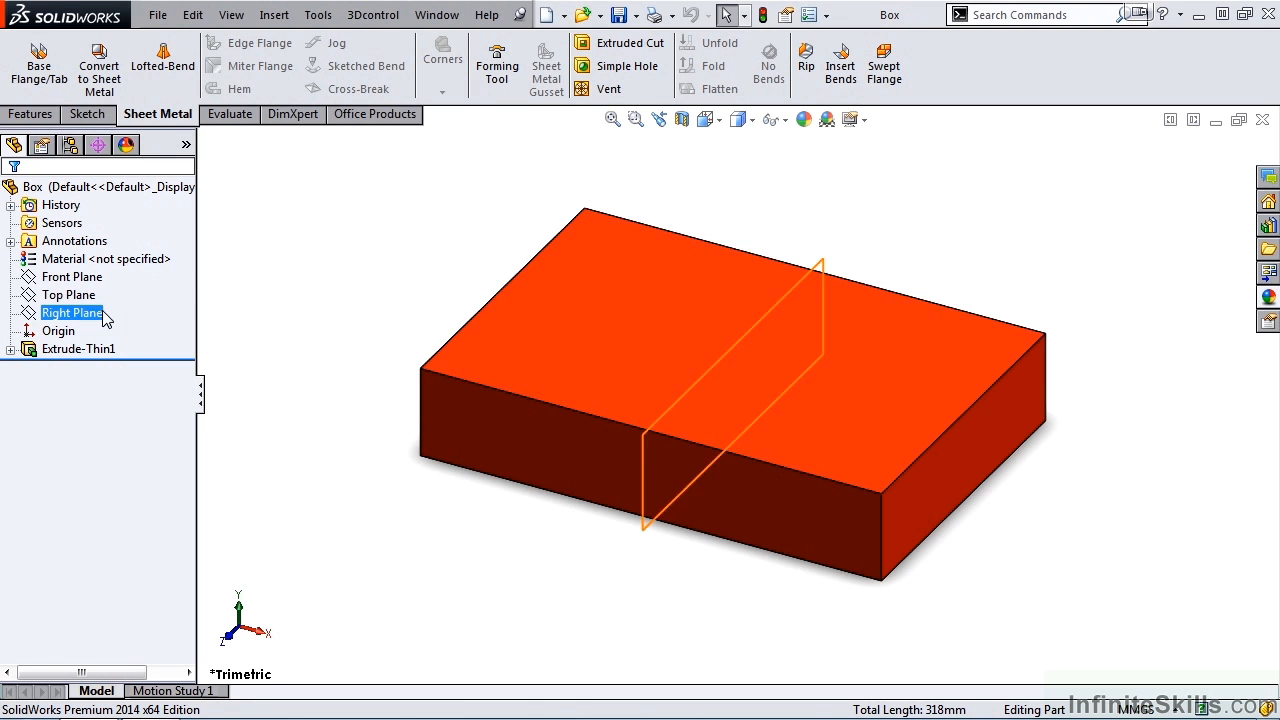
click(78, 348)
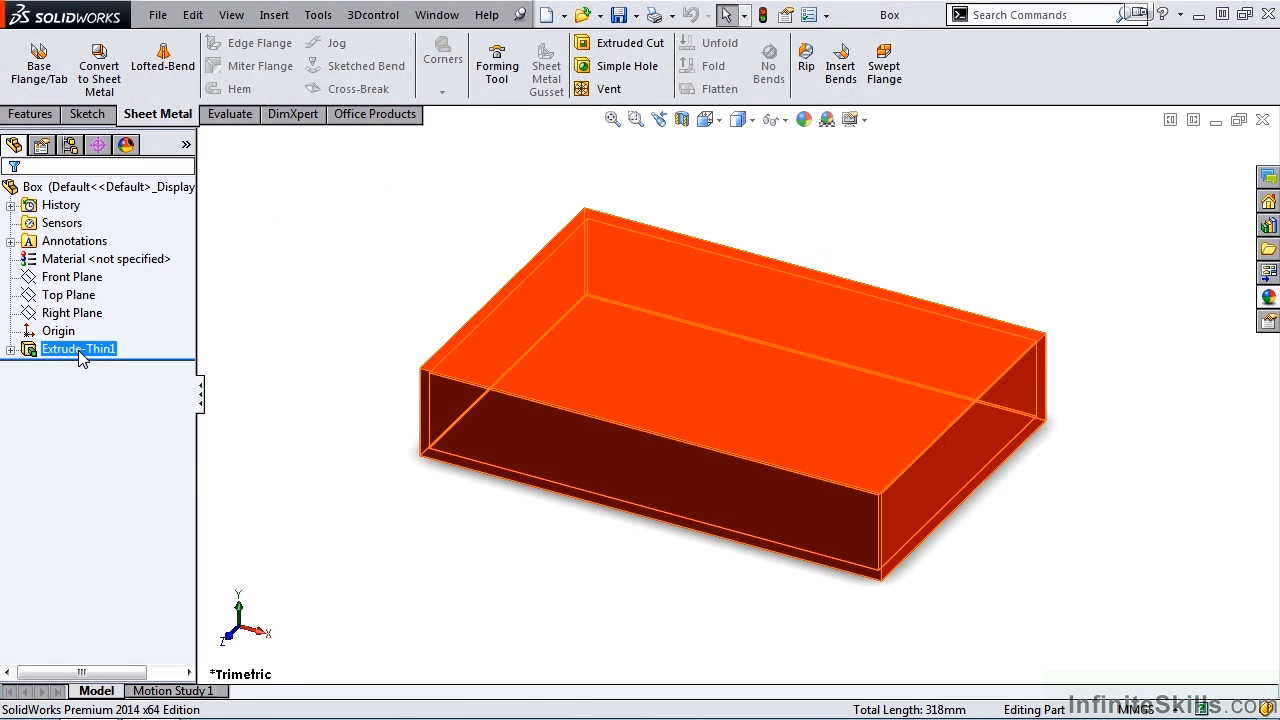
right_click(78, 348)
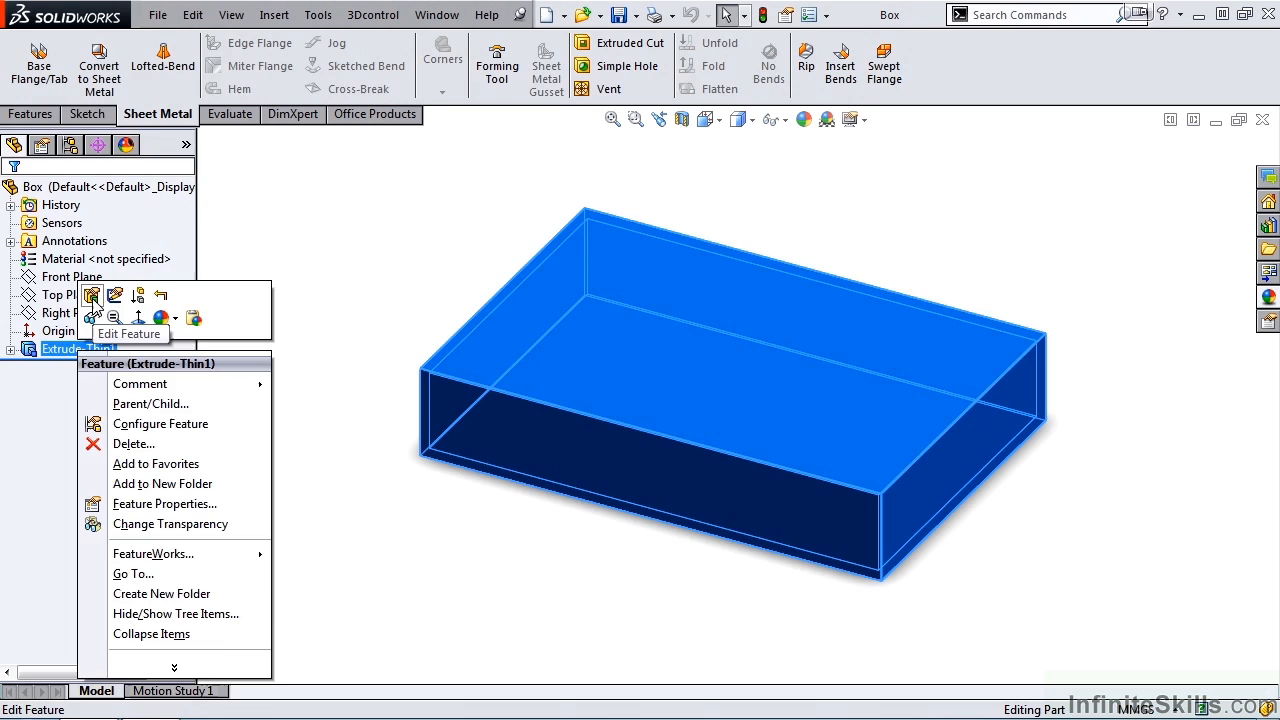
click(128, 332)
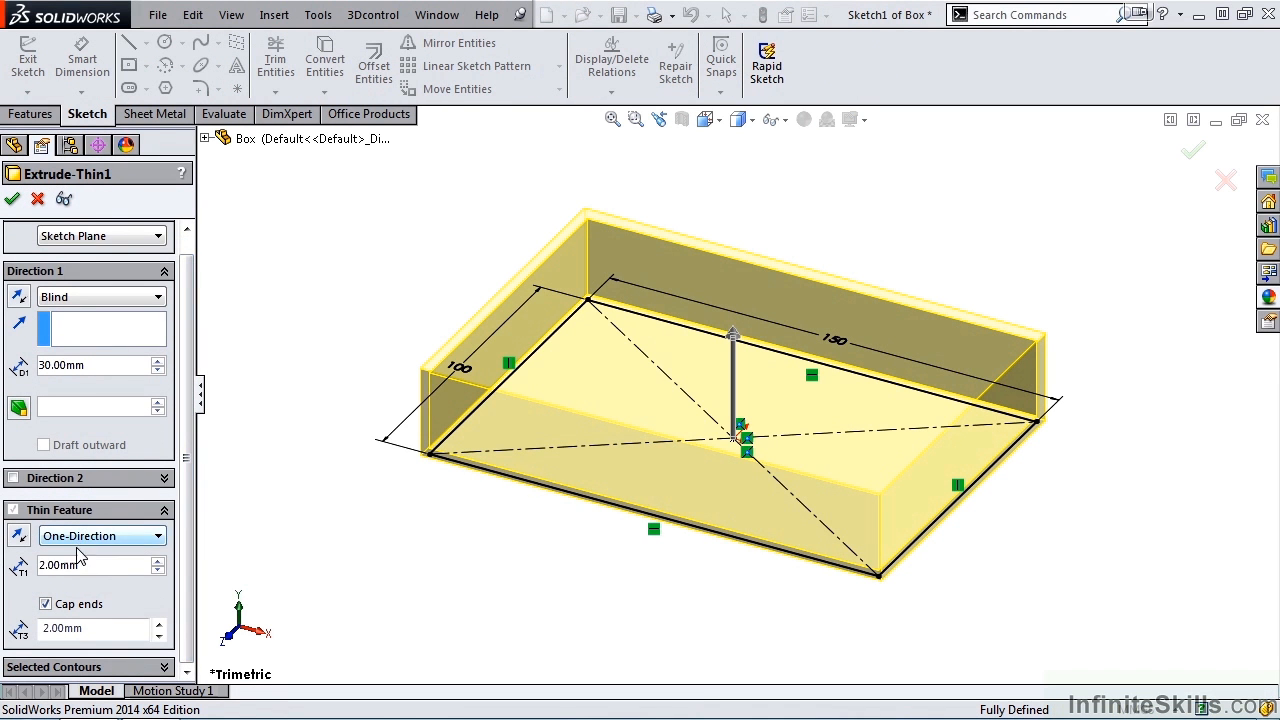
mouse_move(84, 556)
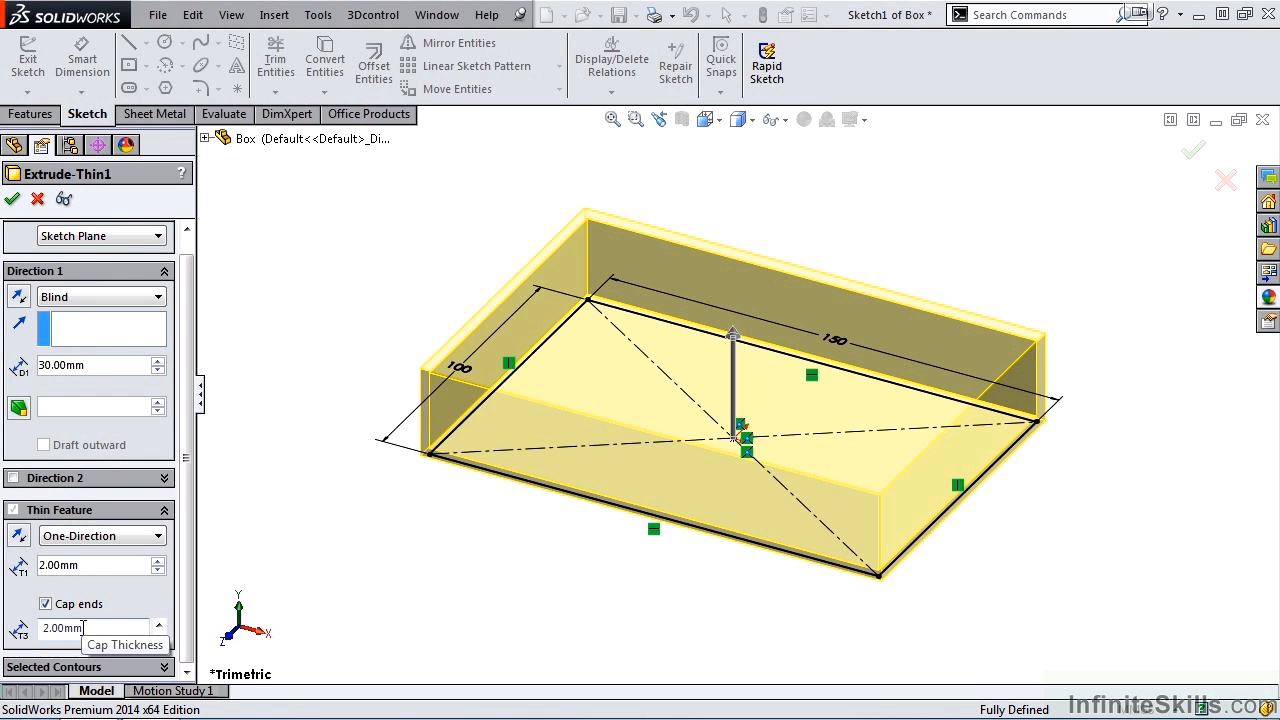
mouse_move(16, 216)
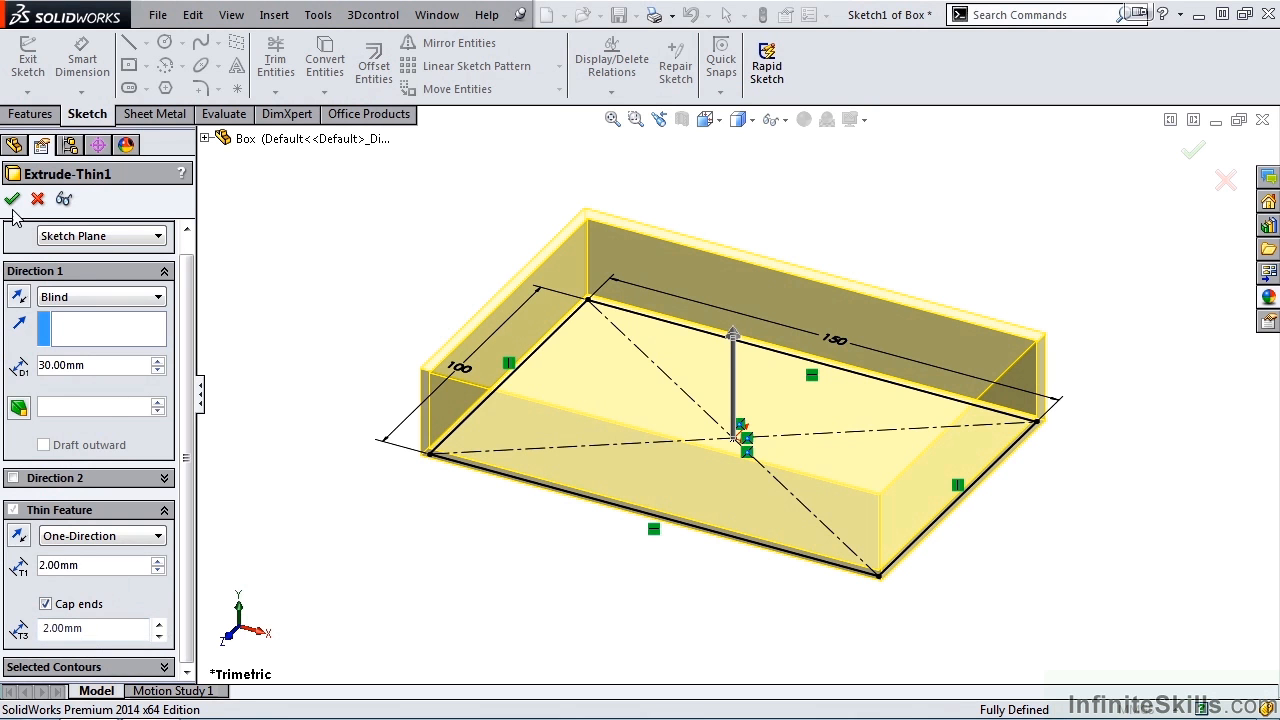
- Finish editing, view the box with Hidden Lines Visible, then return to Shaded With Edges
click(12, 200)
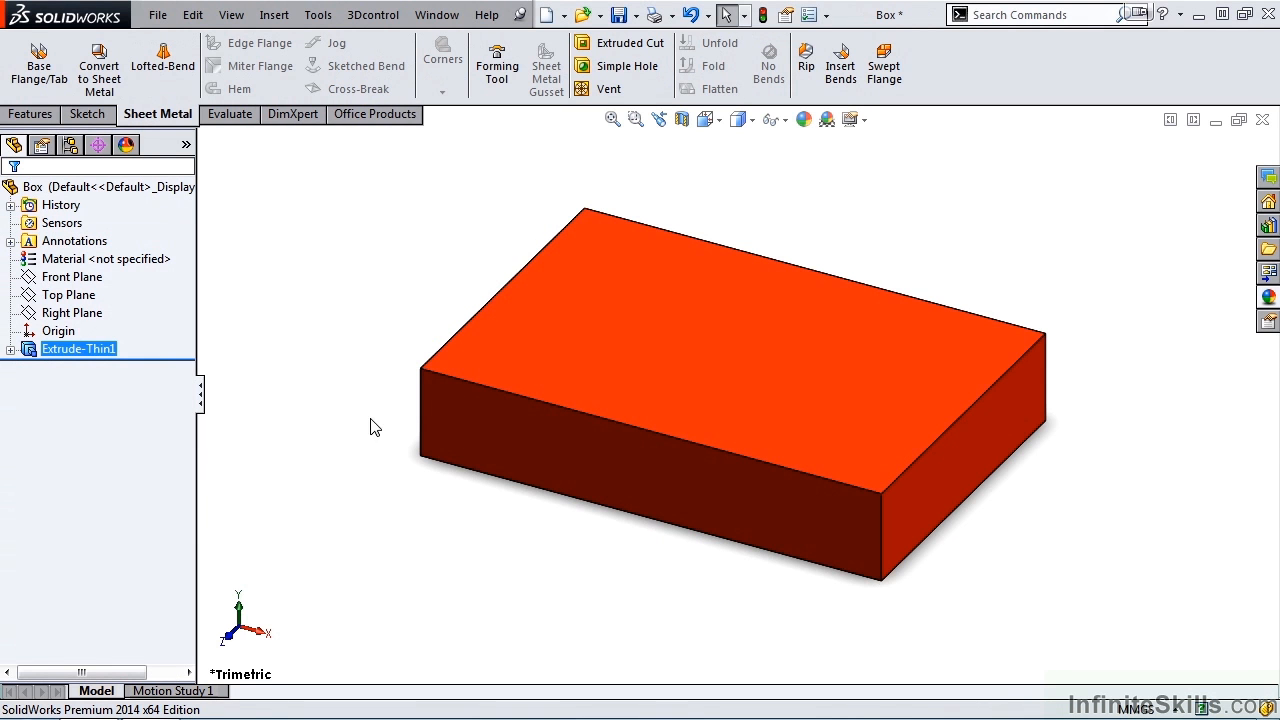
click(752, 120)
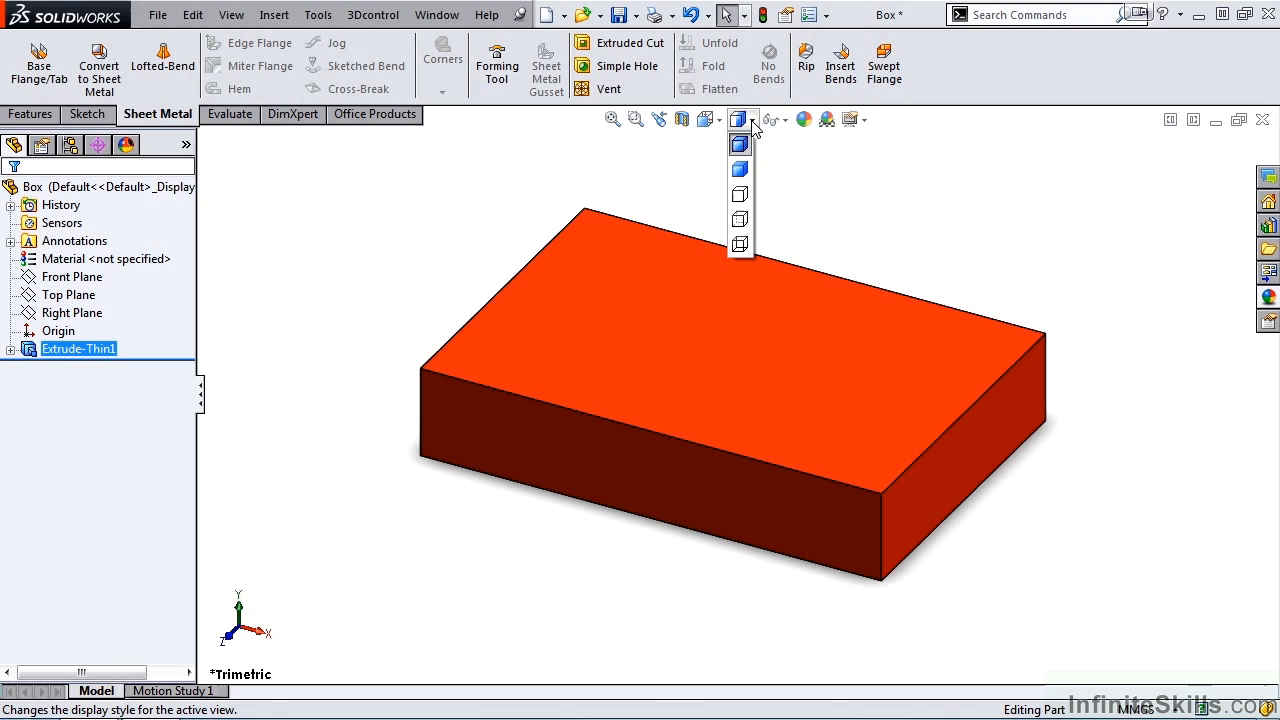
mouse_move(740, 218)
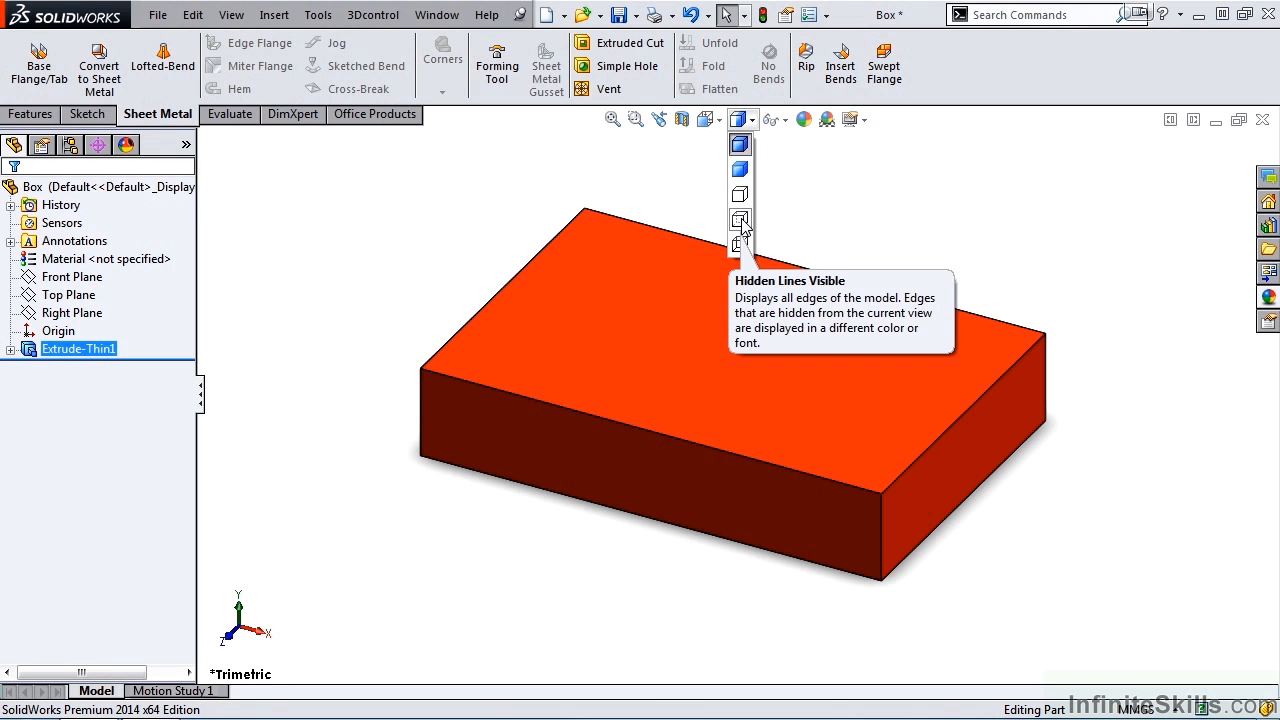
click(740, 218)
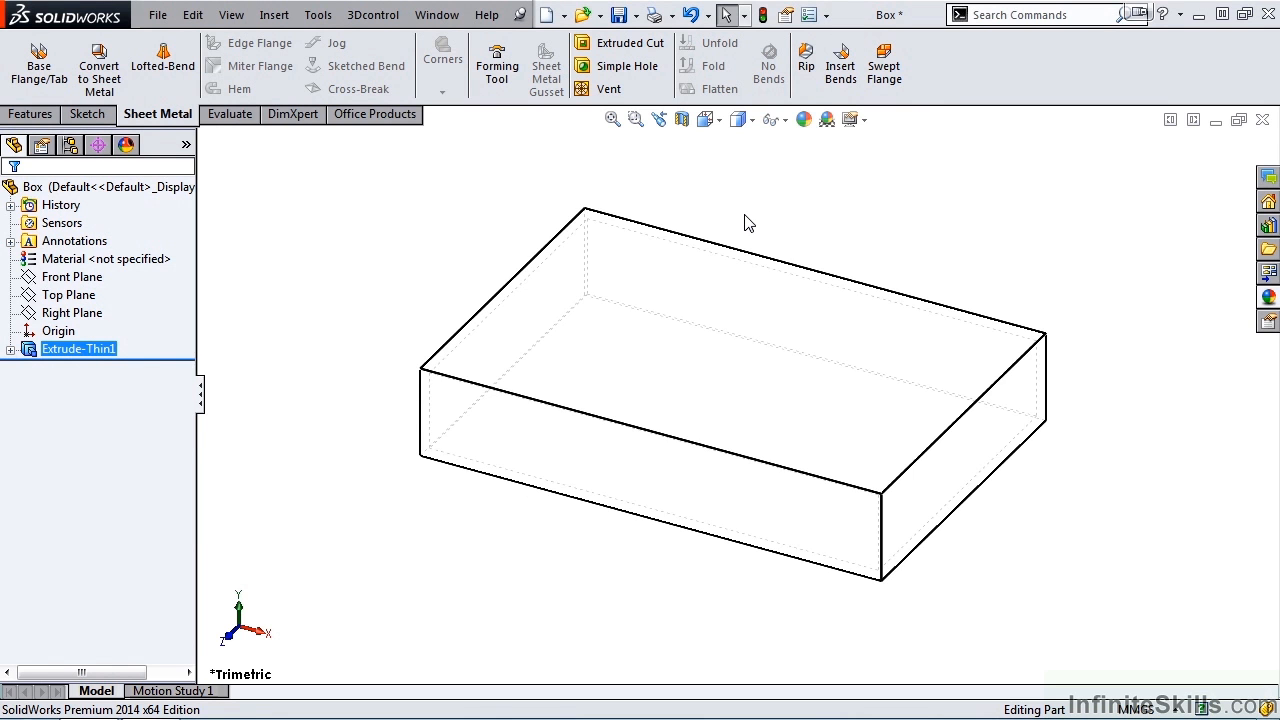
mouse_move(748, 216)
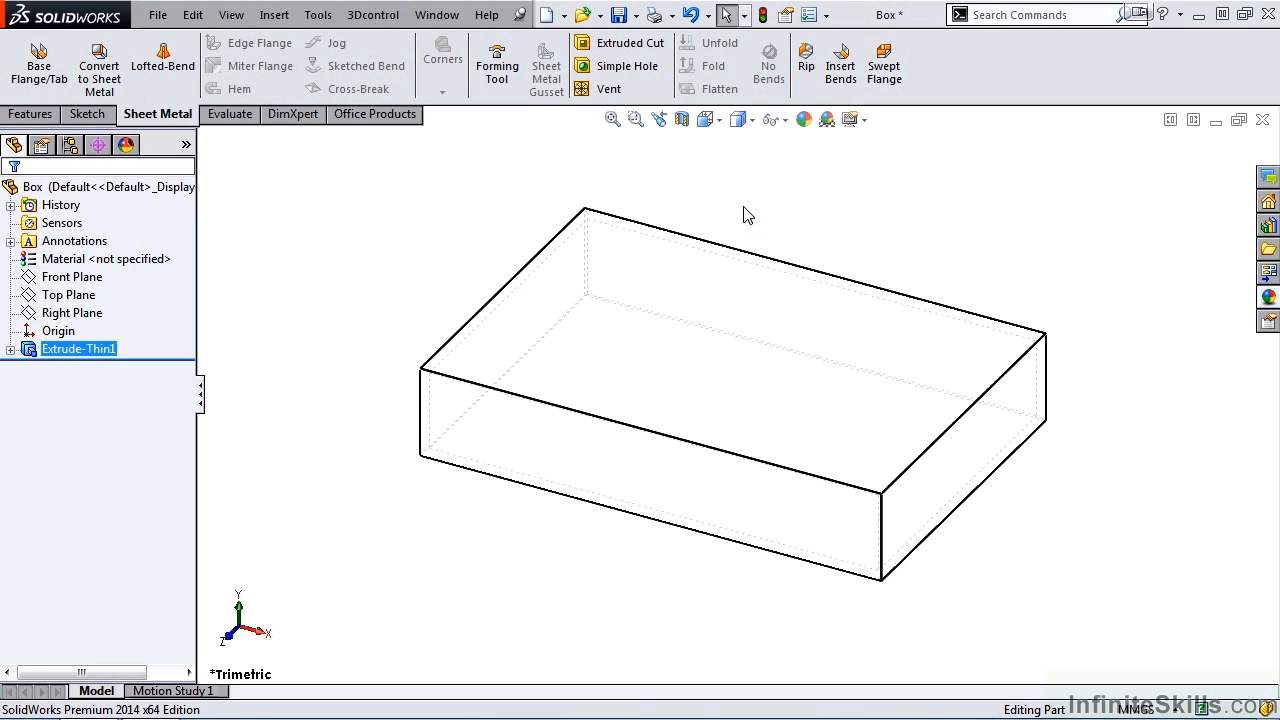
click(752, 120)
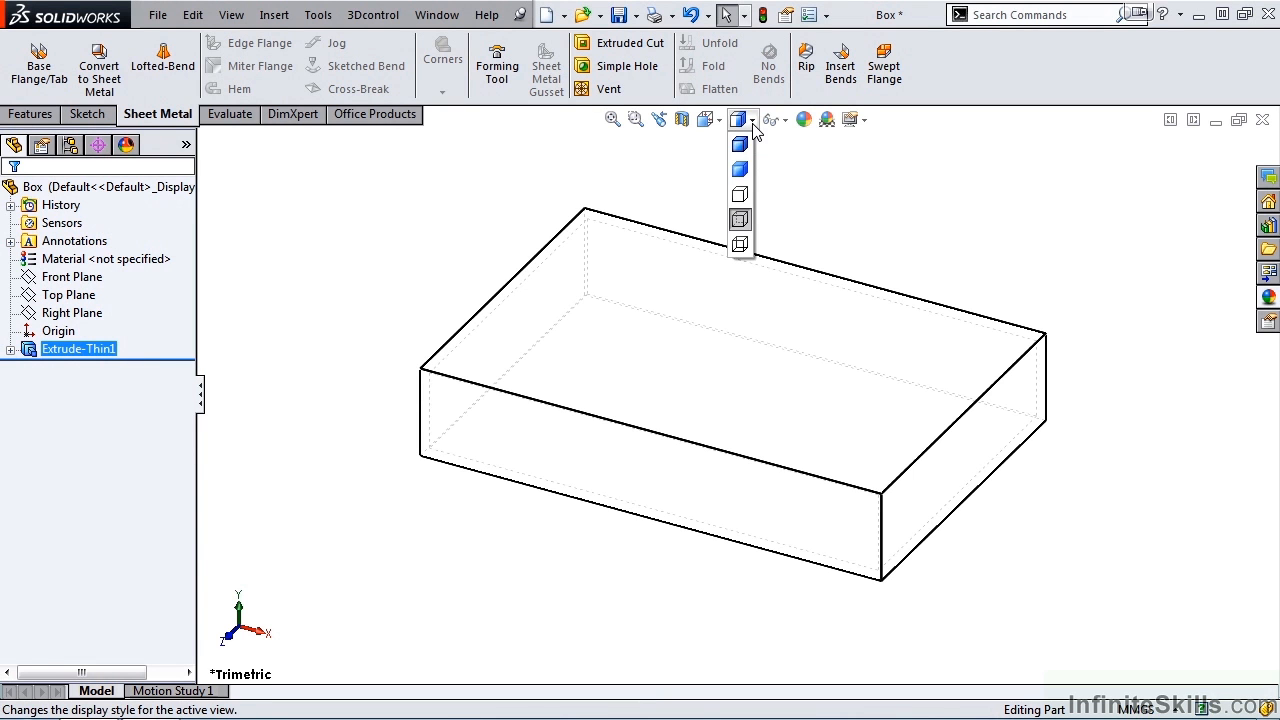
mouse_move(740, 144)
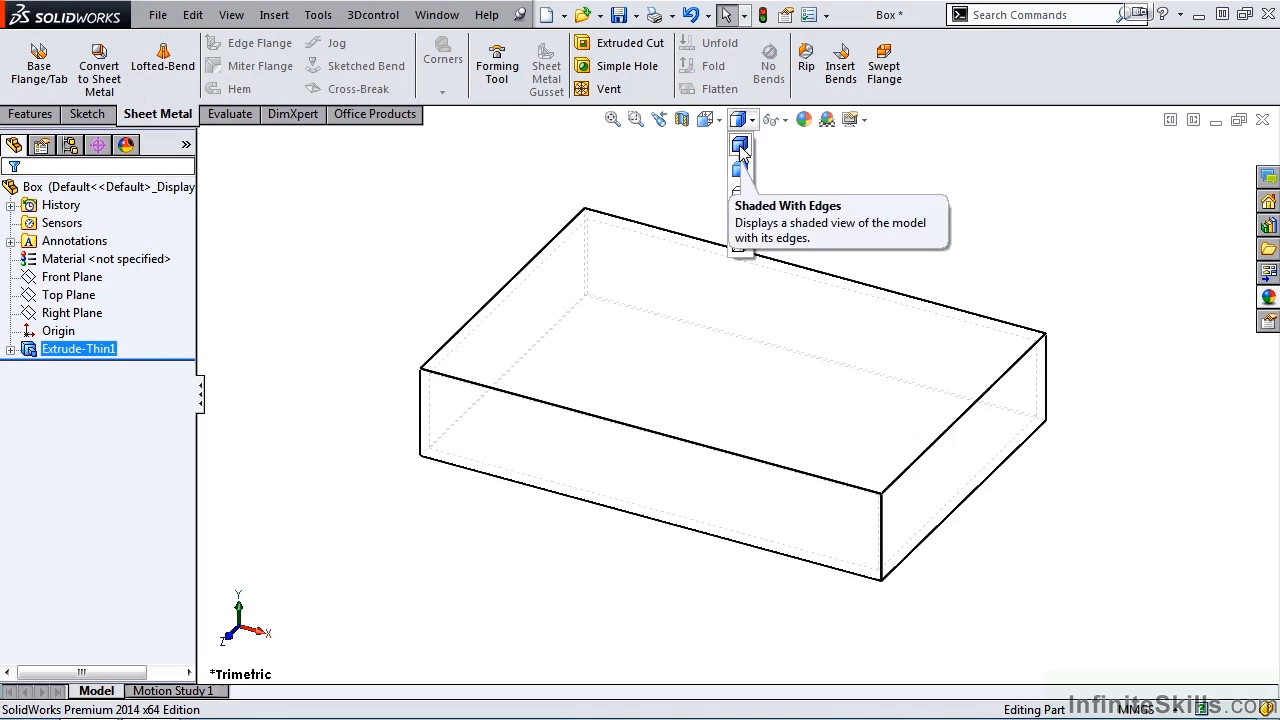
click(738, 148)
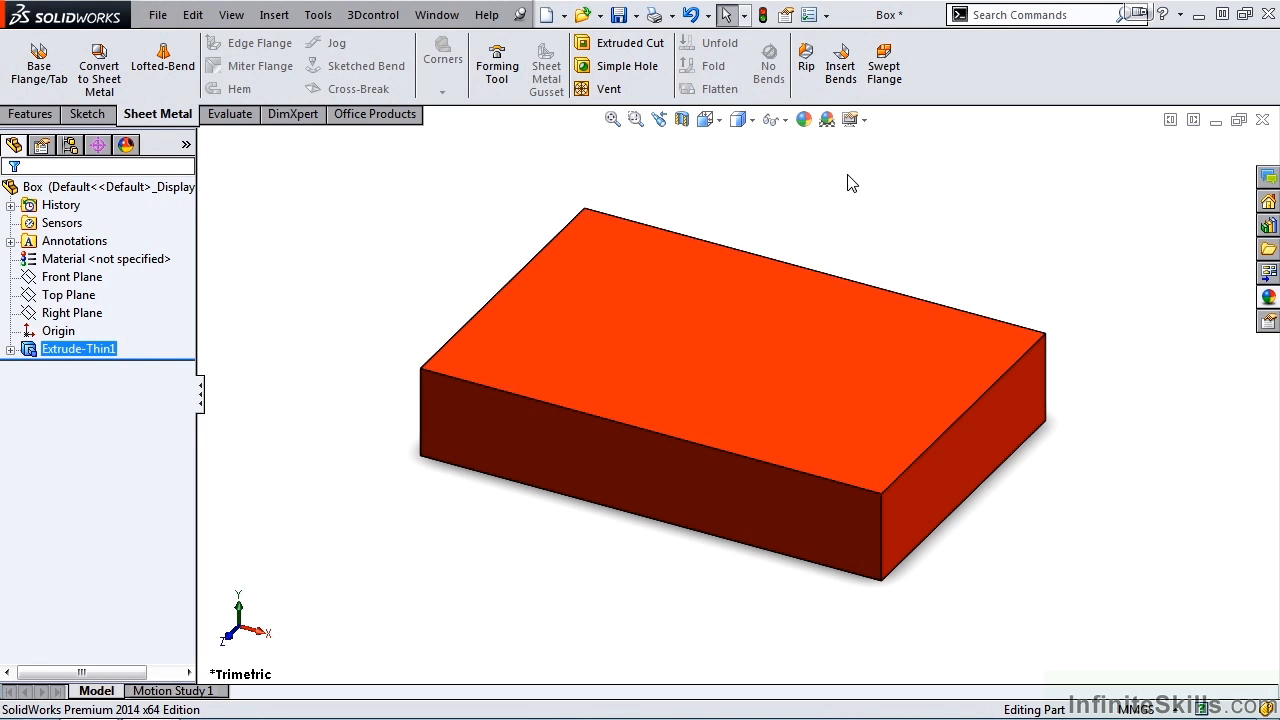
- Start a Rip and pick seven corner and top edges of the box with a 0.10mm gap
click(806, 60)
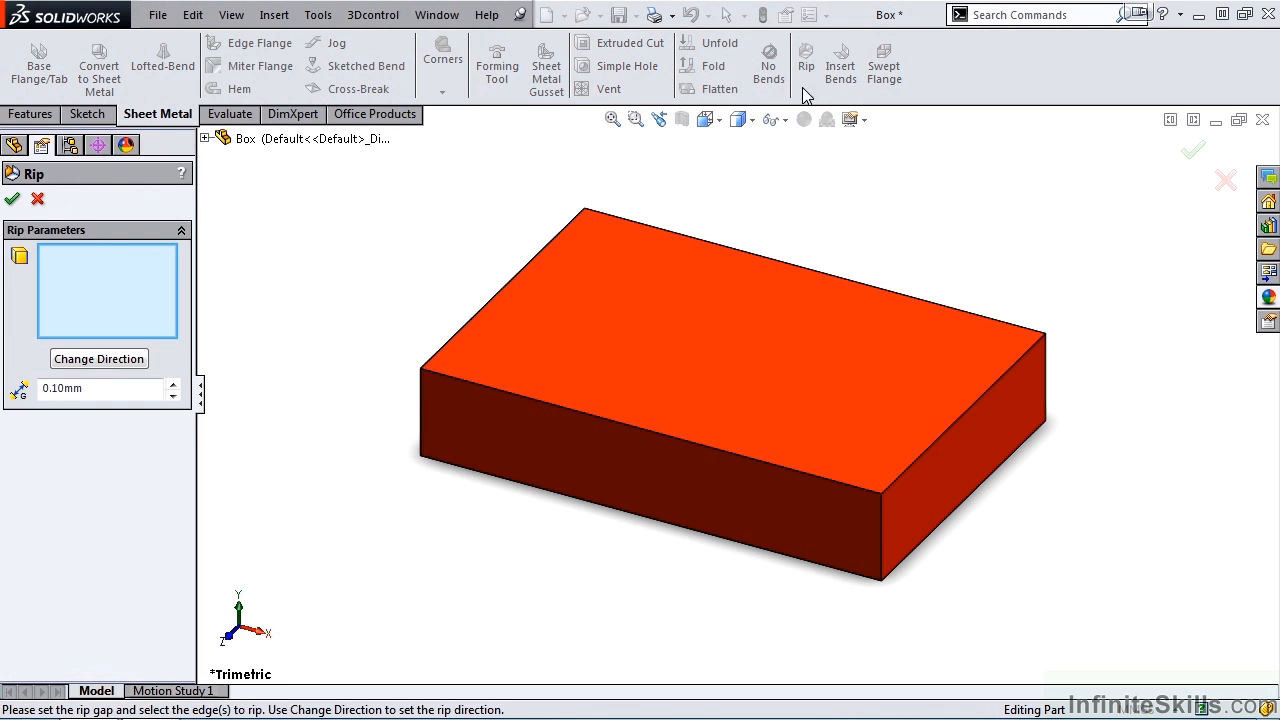
mouse_move(152, 304)
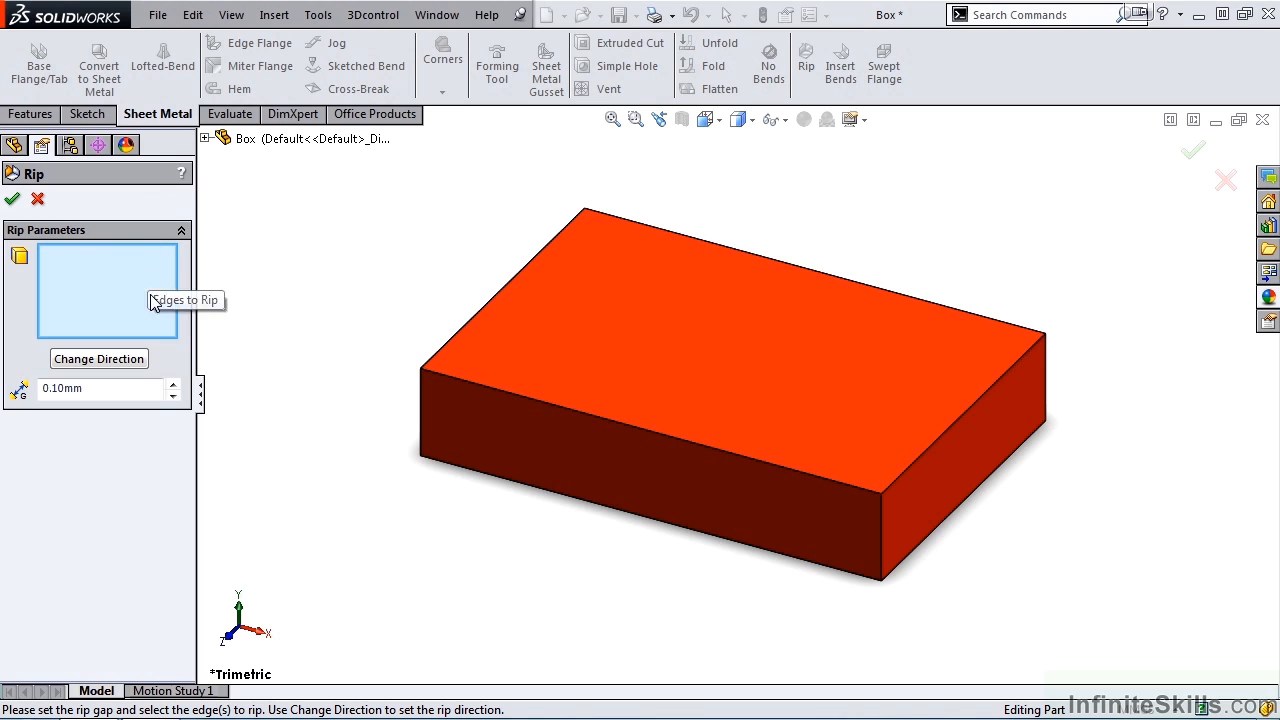
mouse_move(156, 318)
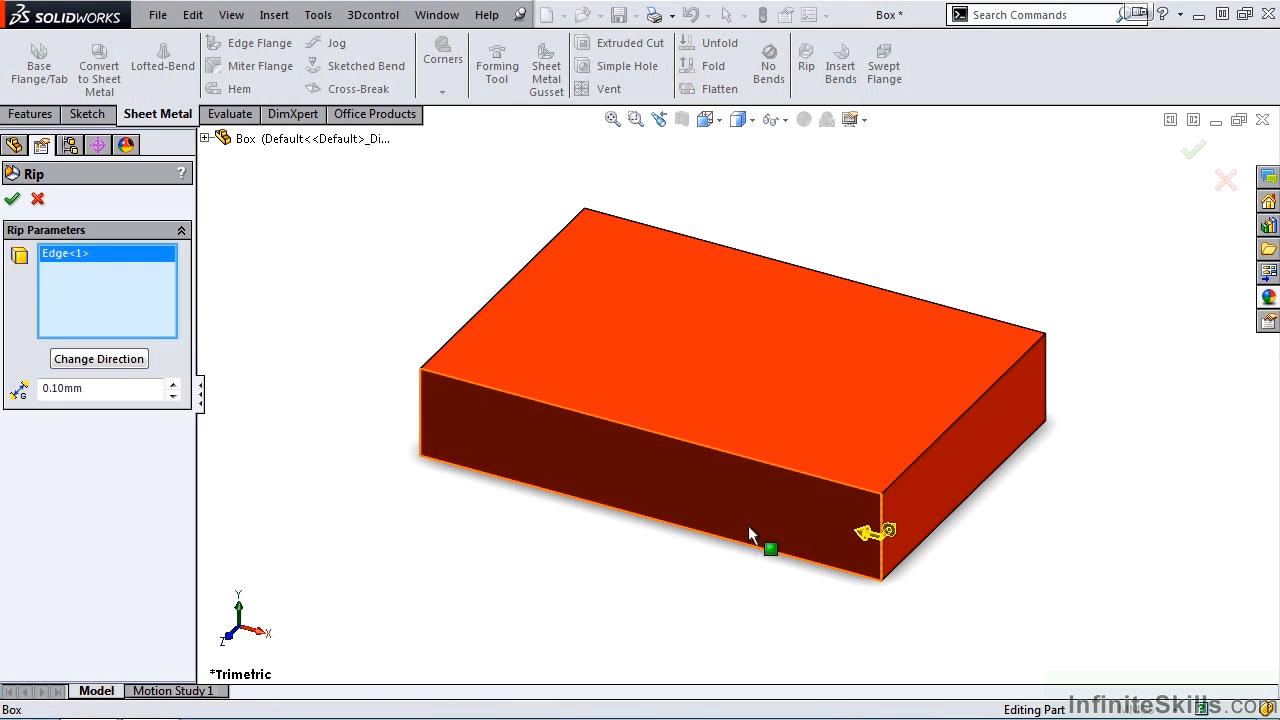
click(430, 420)
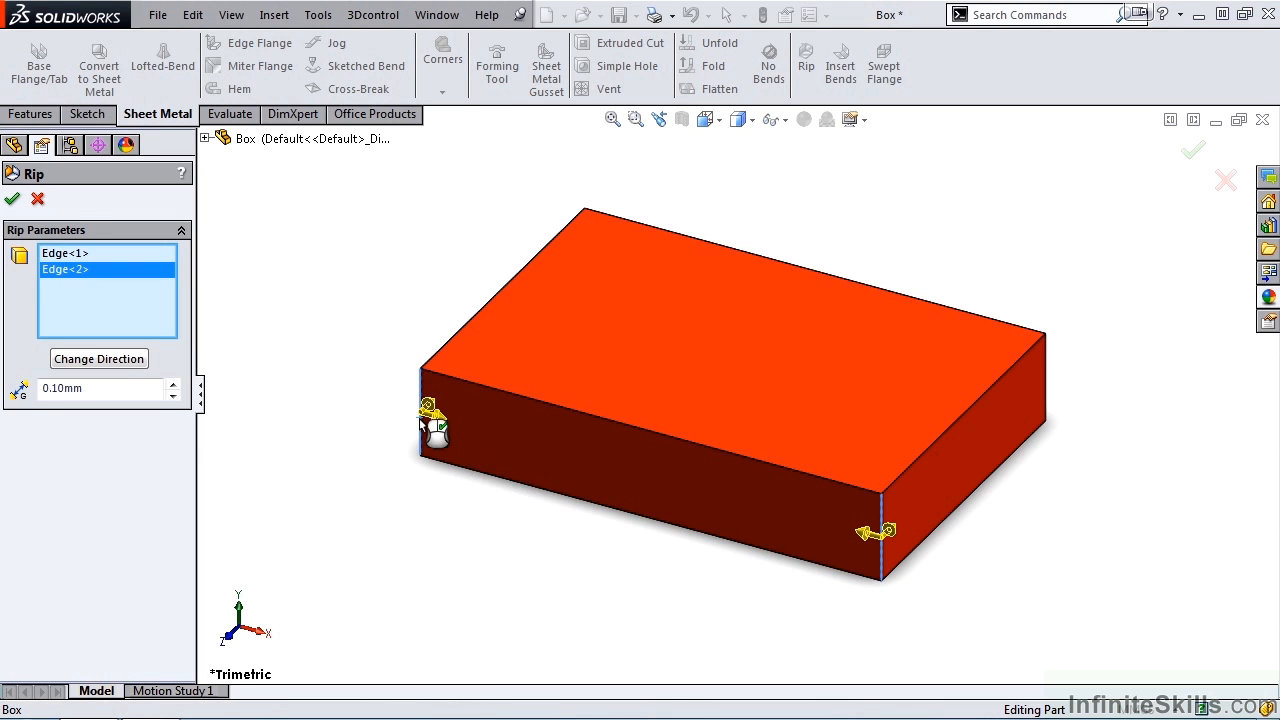
click(700, 462)
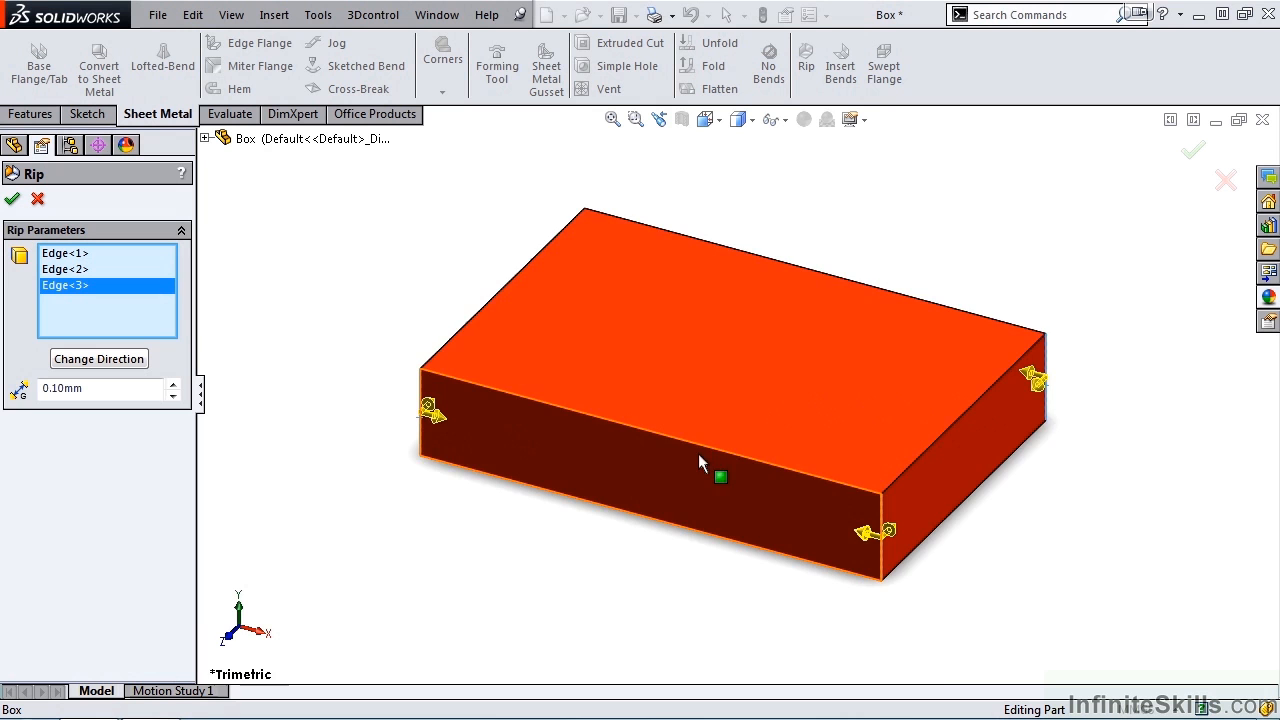
drag(700, 460, 470, 244)
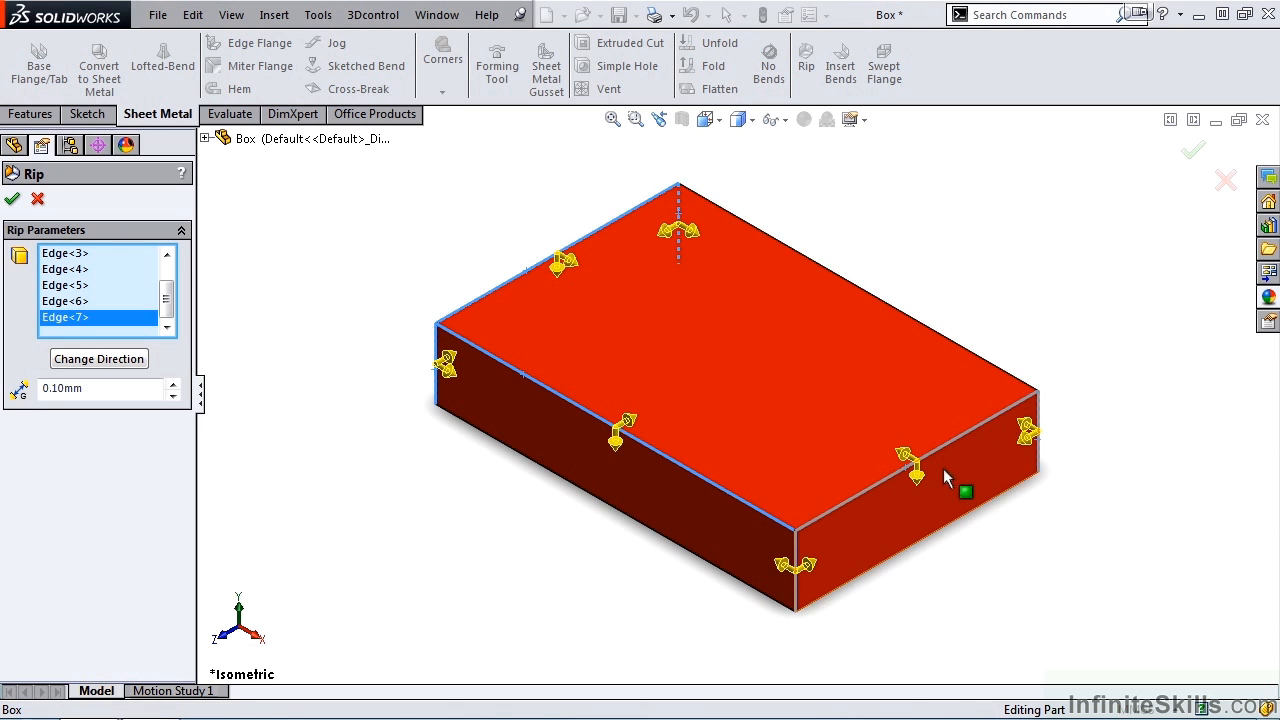
mouse_move(800, 580)
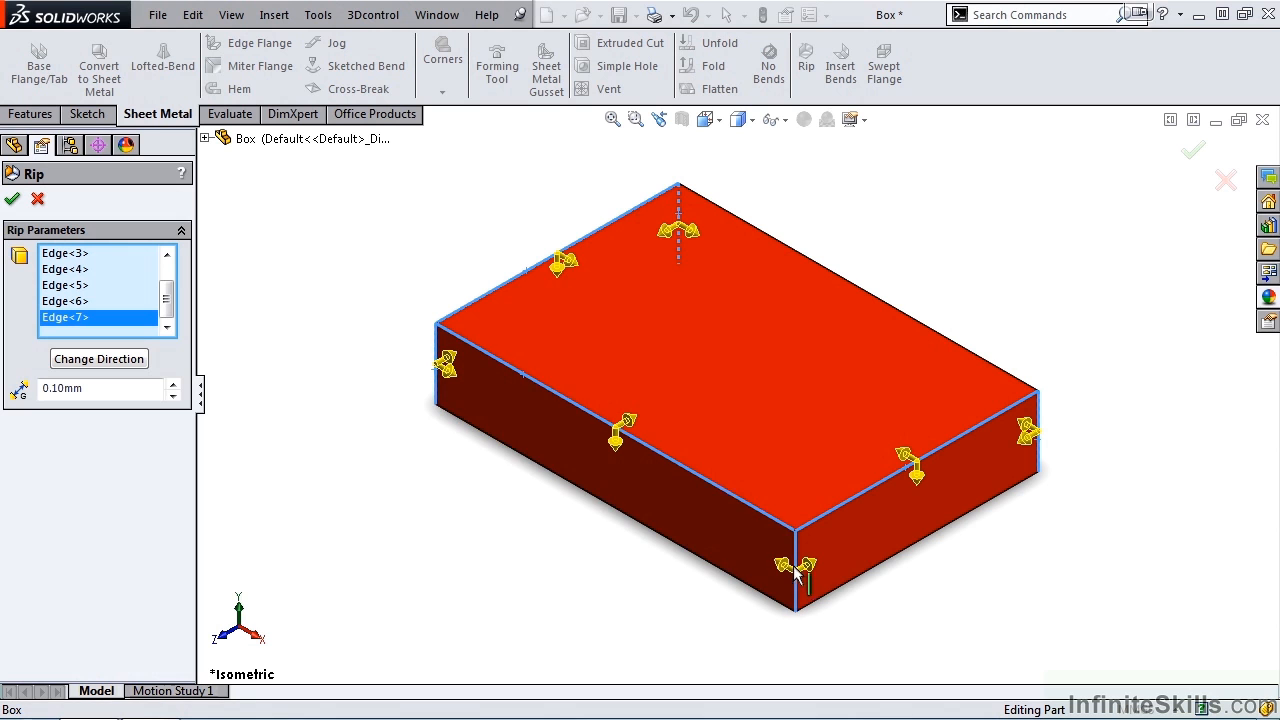
mouse_move(816, 570)
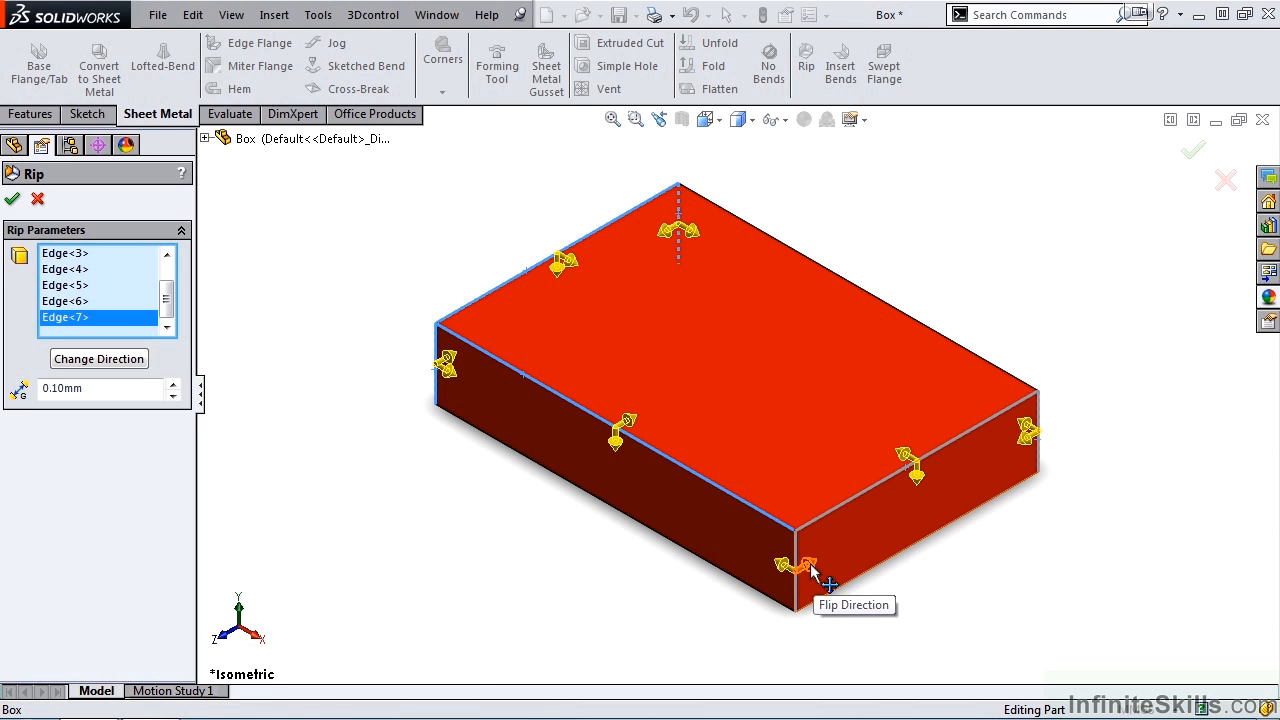
mouse_move(500, 514)
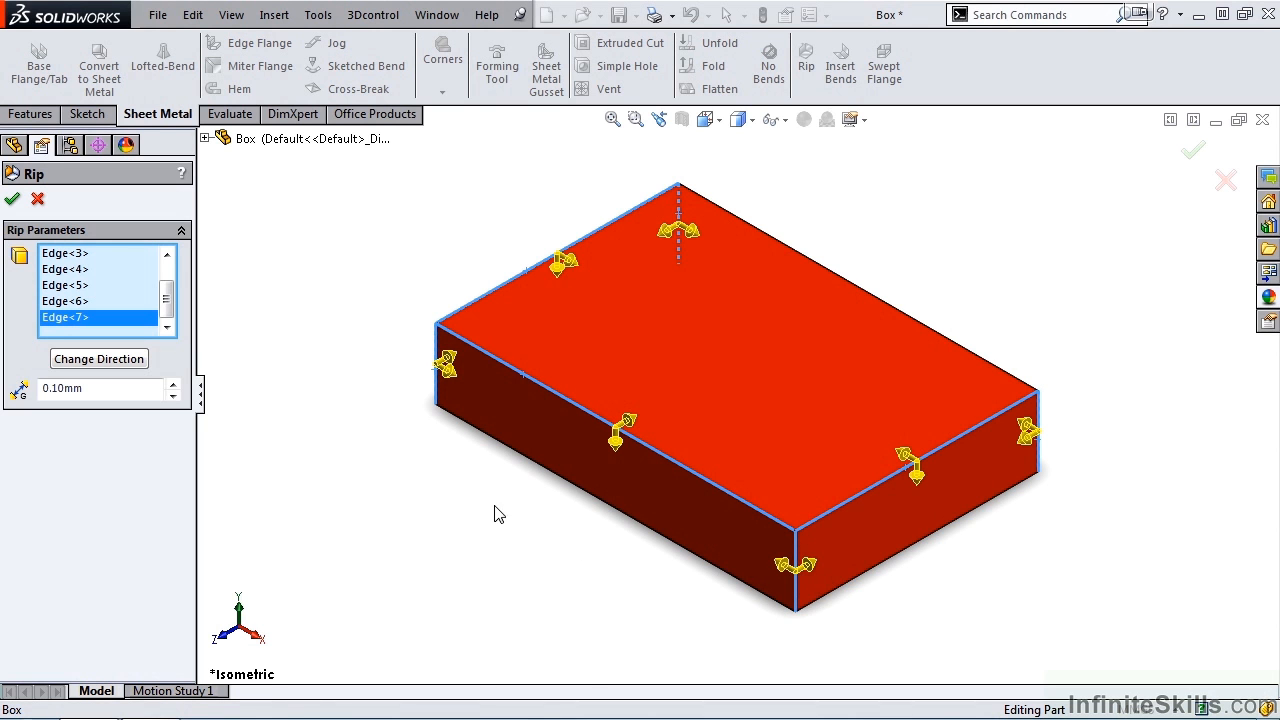
click(100, 388)
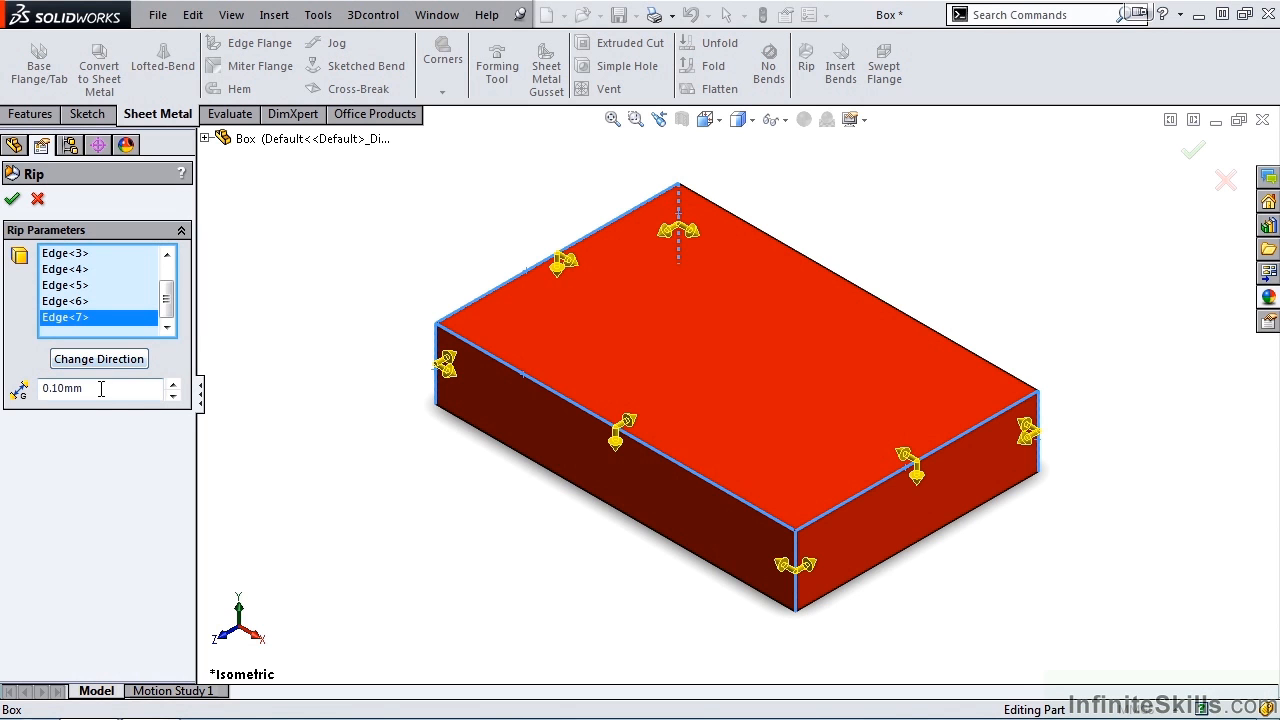
mouse_move(100, 388)
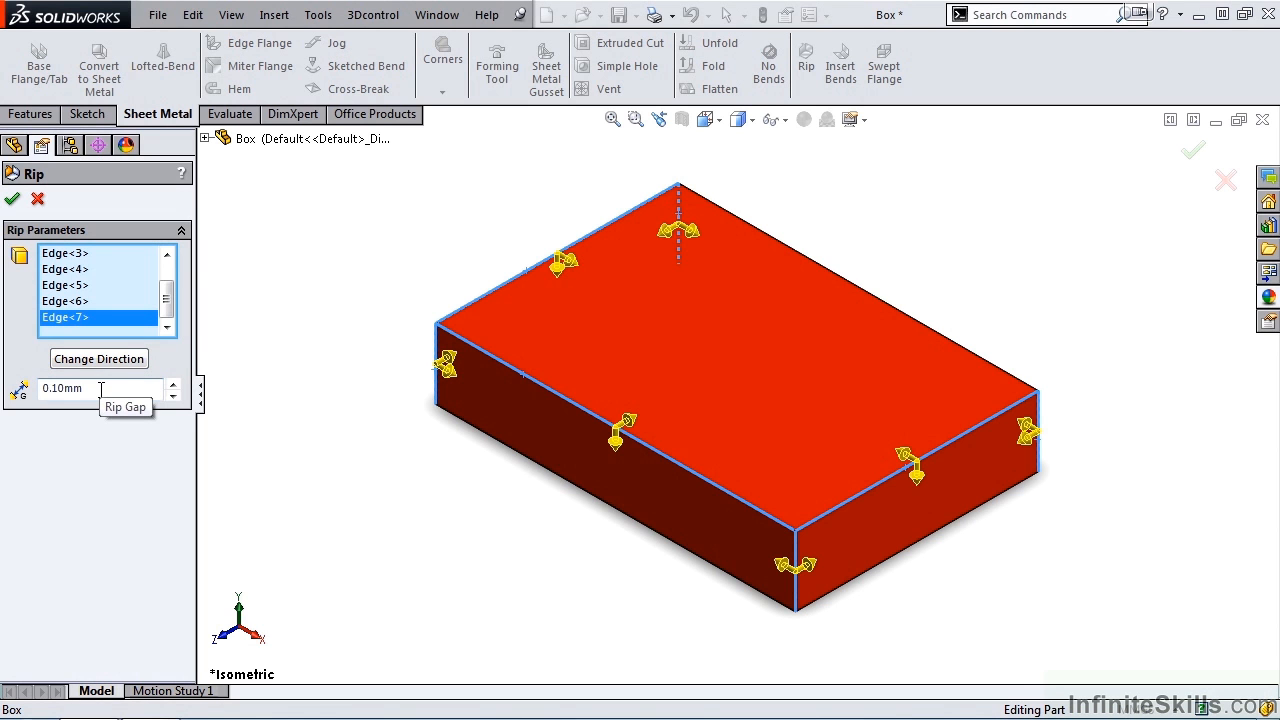
mouse_move(596, 496)
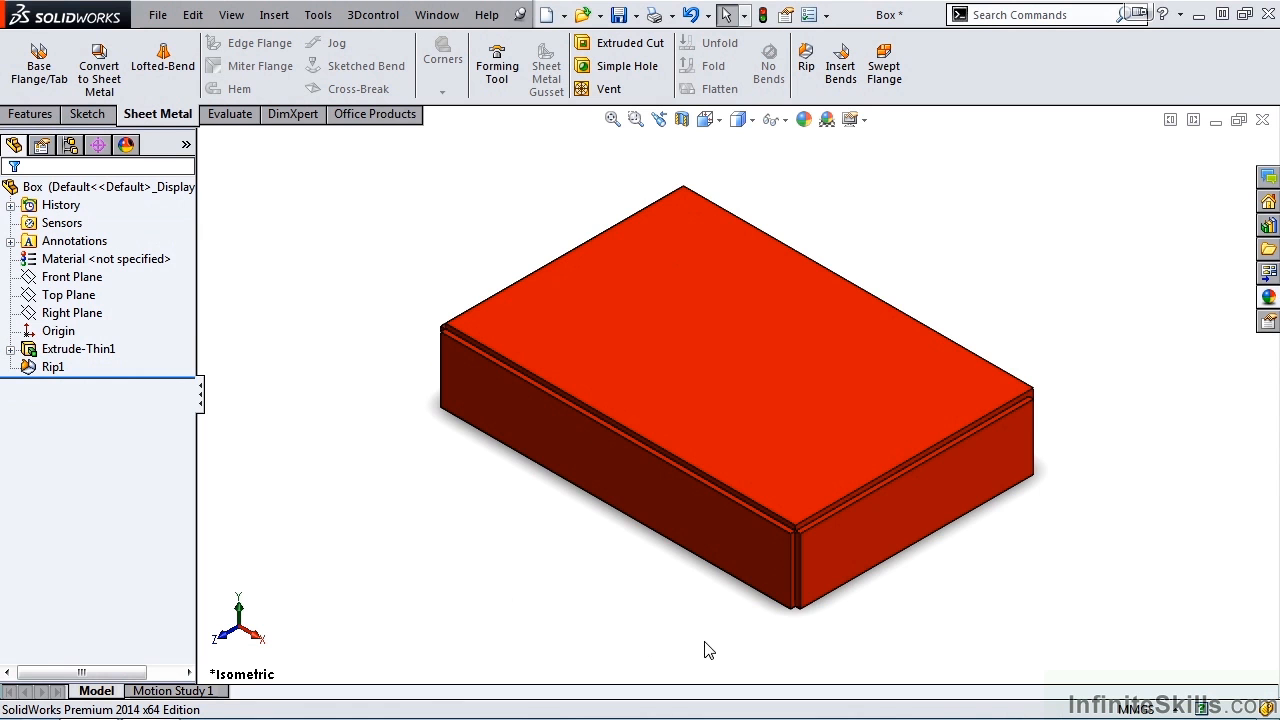
scroll(up, 3)
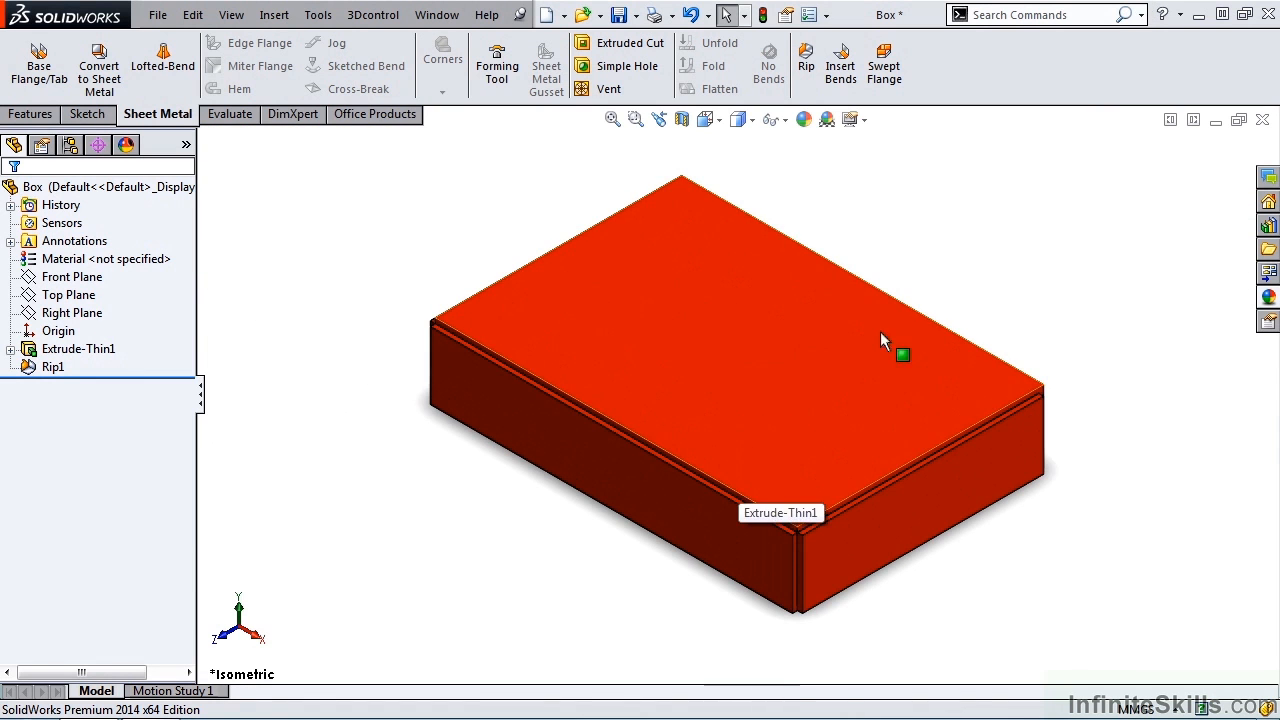
- Edit Rip1 and flip the rip direction on Edge<5>
click(52, 366)
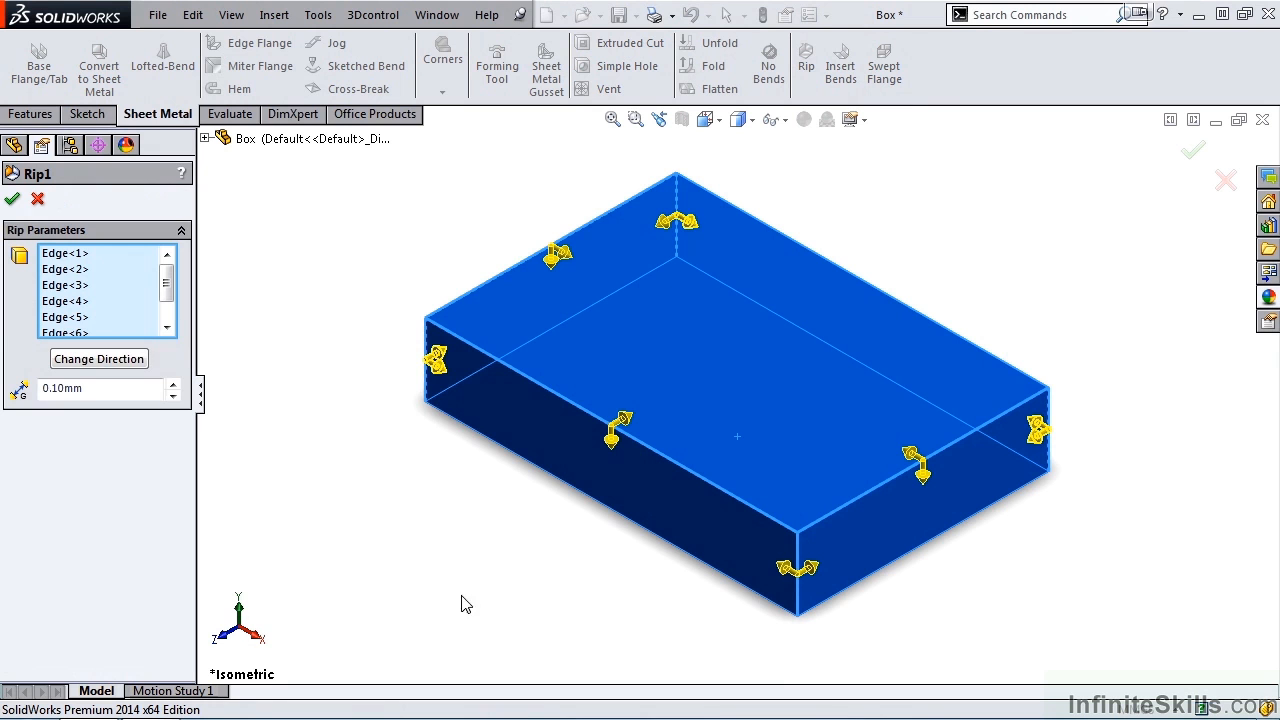
mouse_move(790, 610)
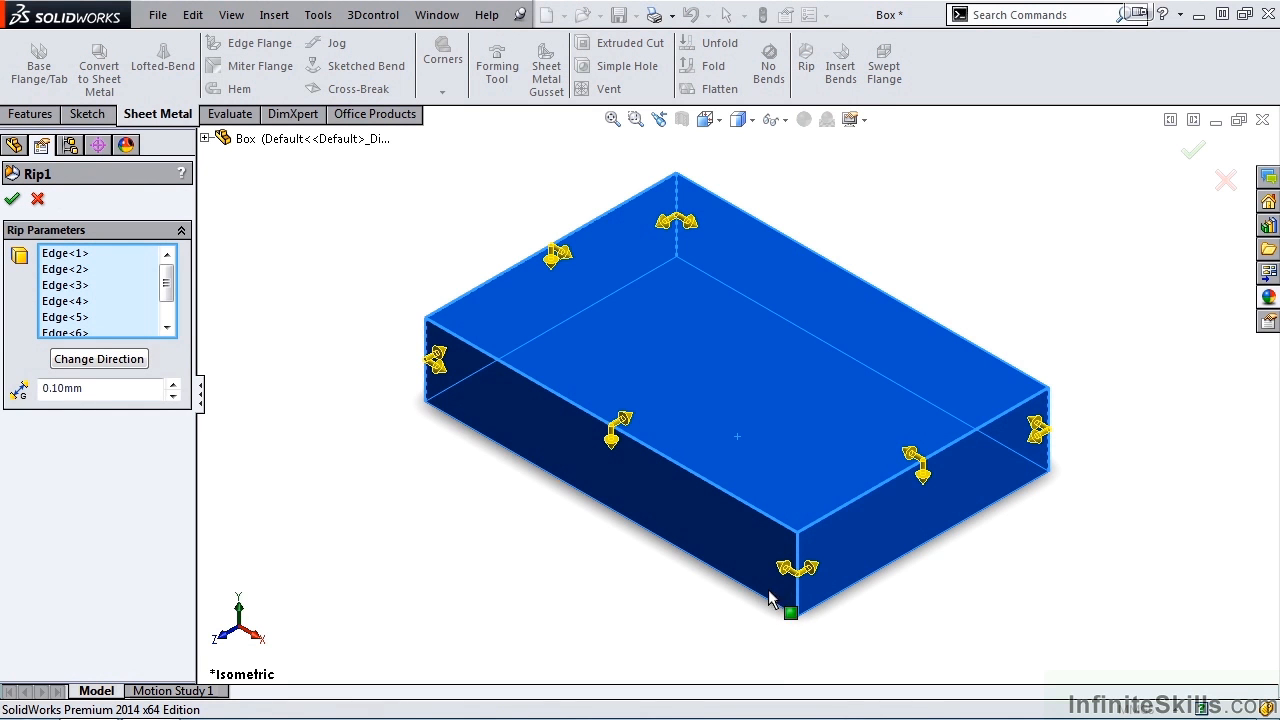
mouse_move(796, 576)
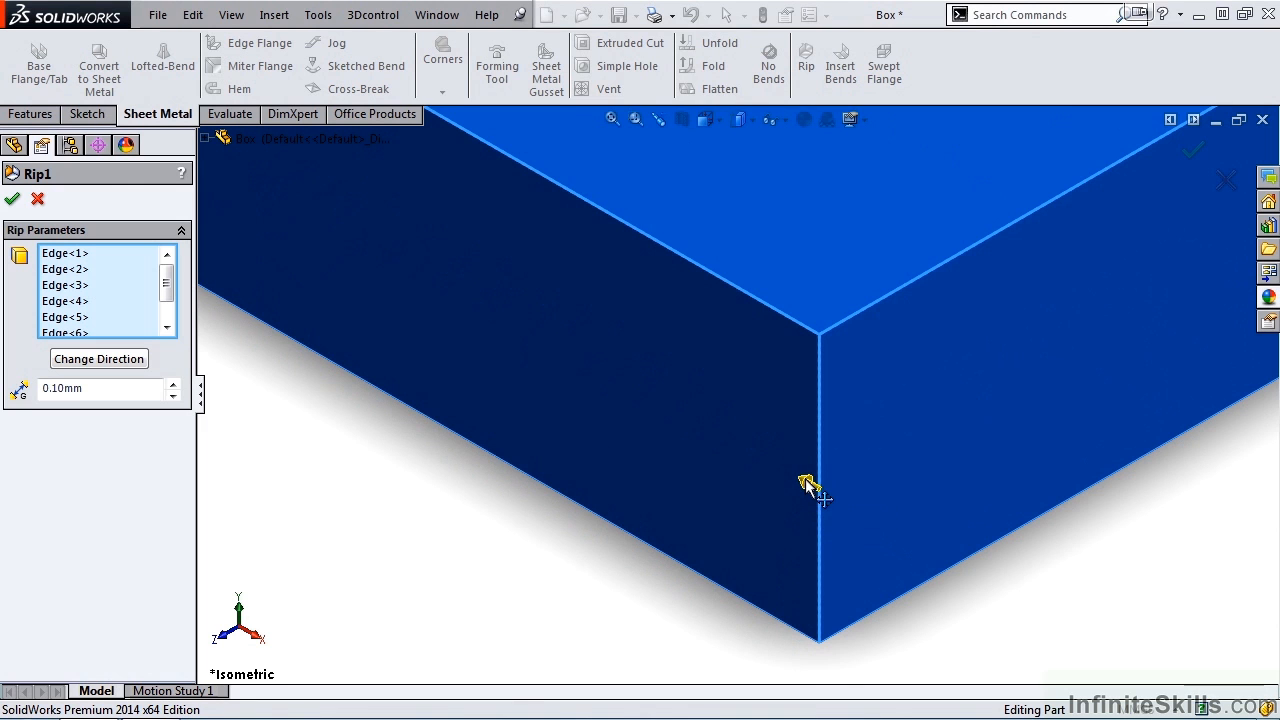
mouse_move(808, 486)
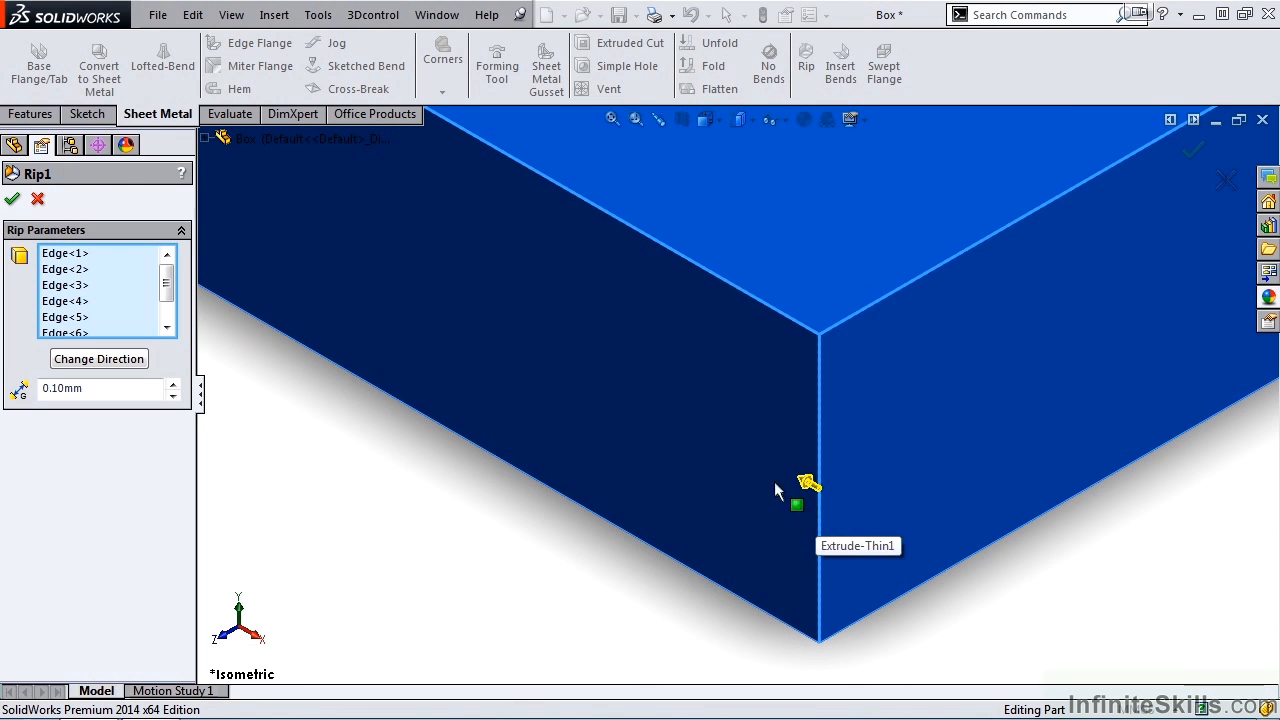
mouse_move(850, 478)
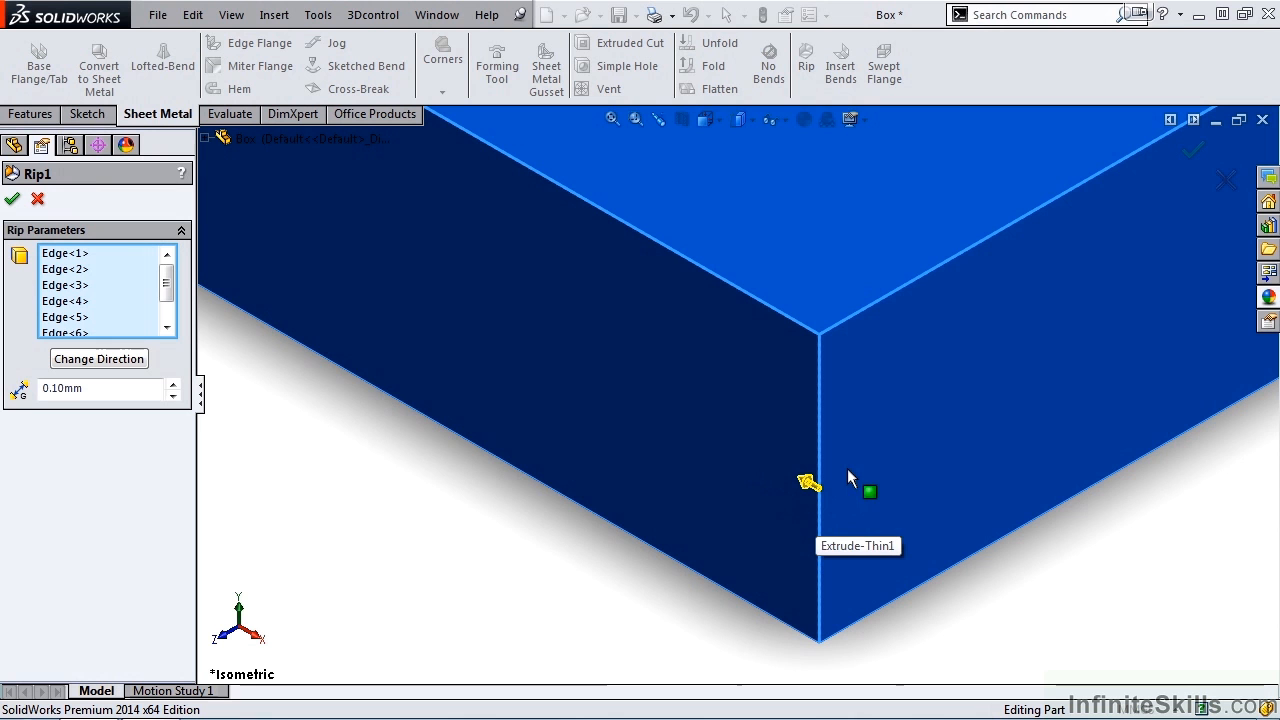
mouse_move(828, 472)
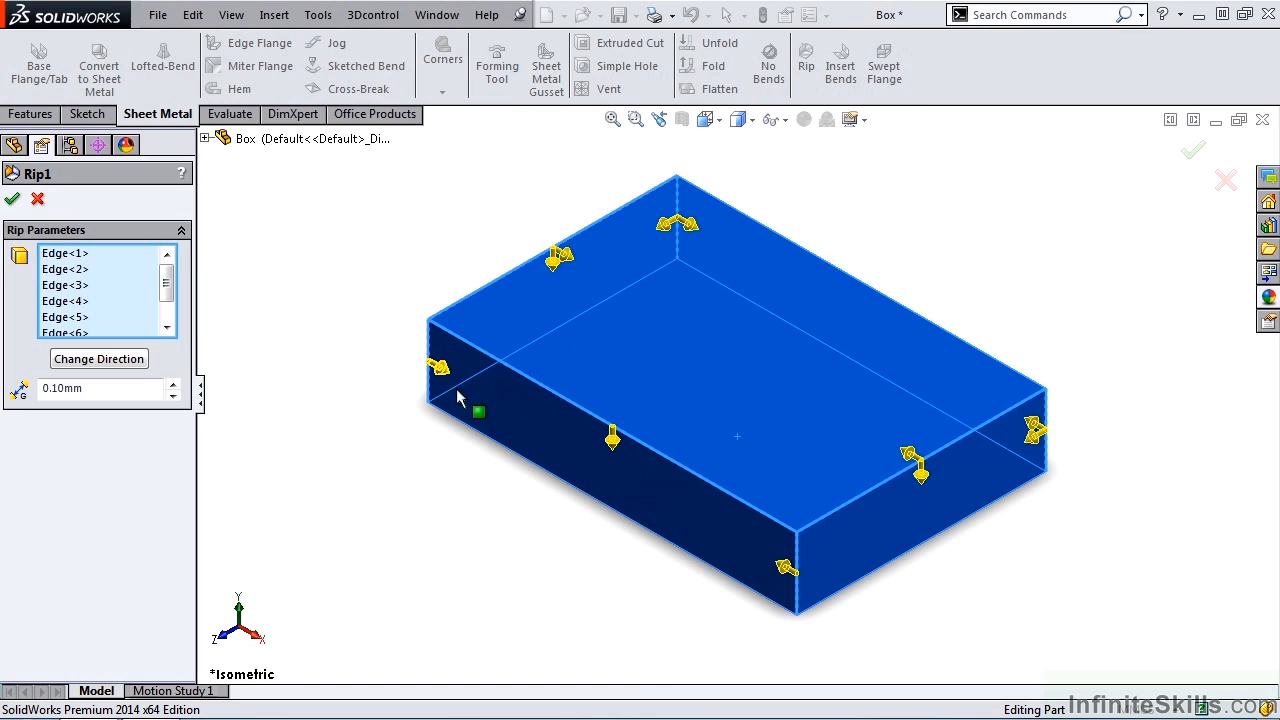
mouse_move(558, 338)
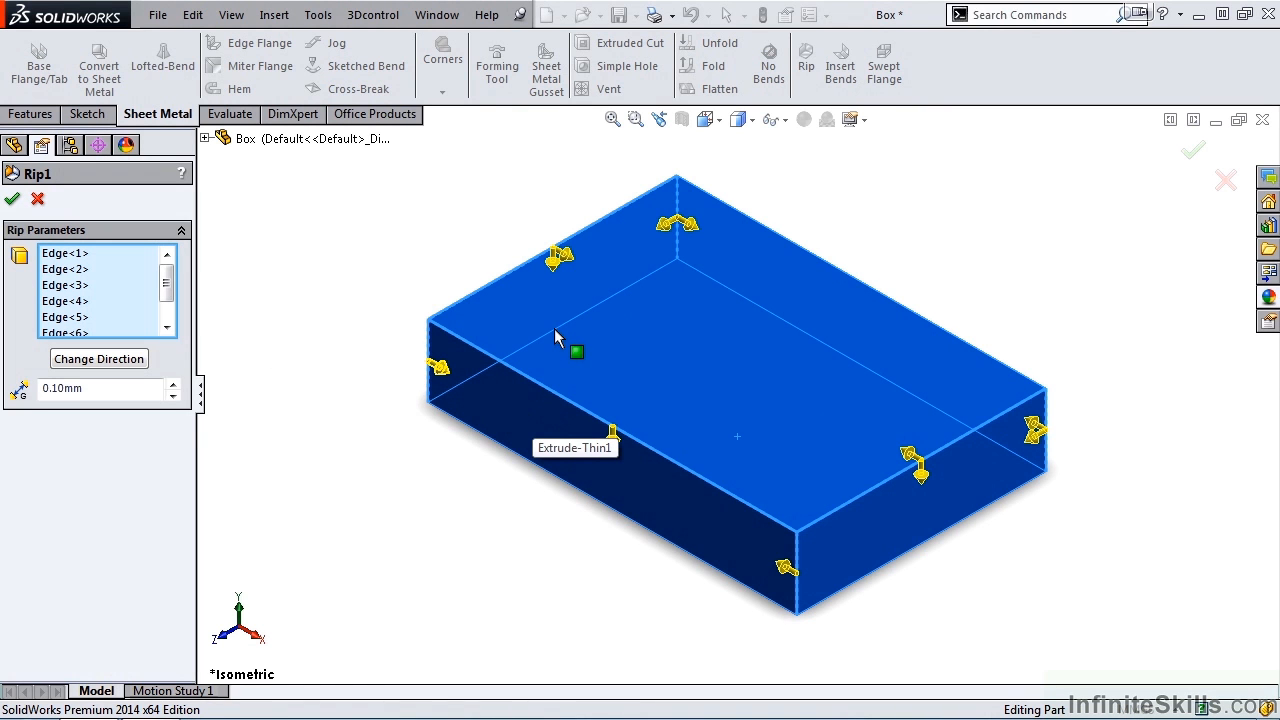
mouse_move(428, 234)
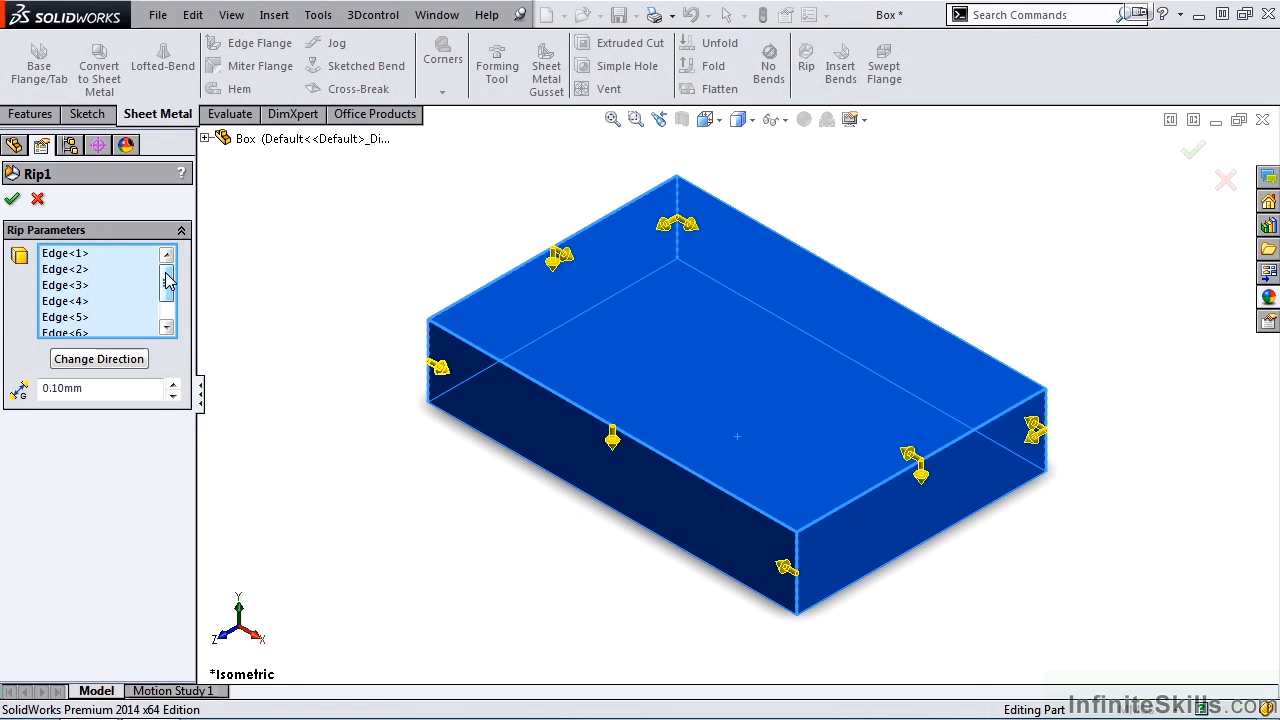
click(64, 316)
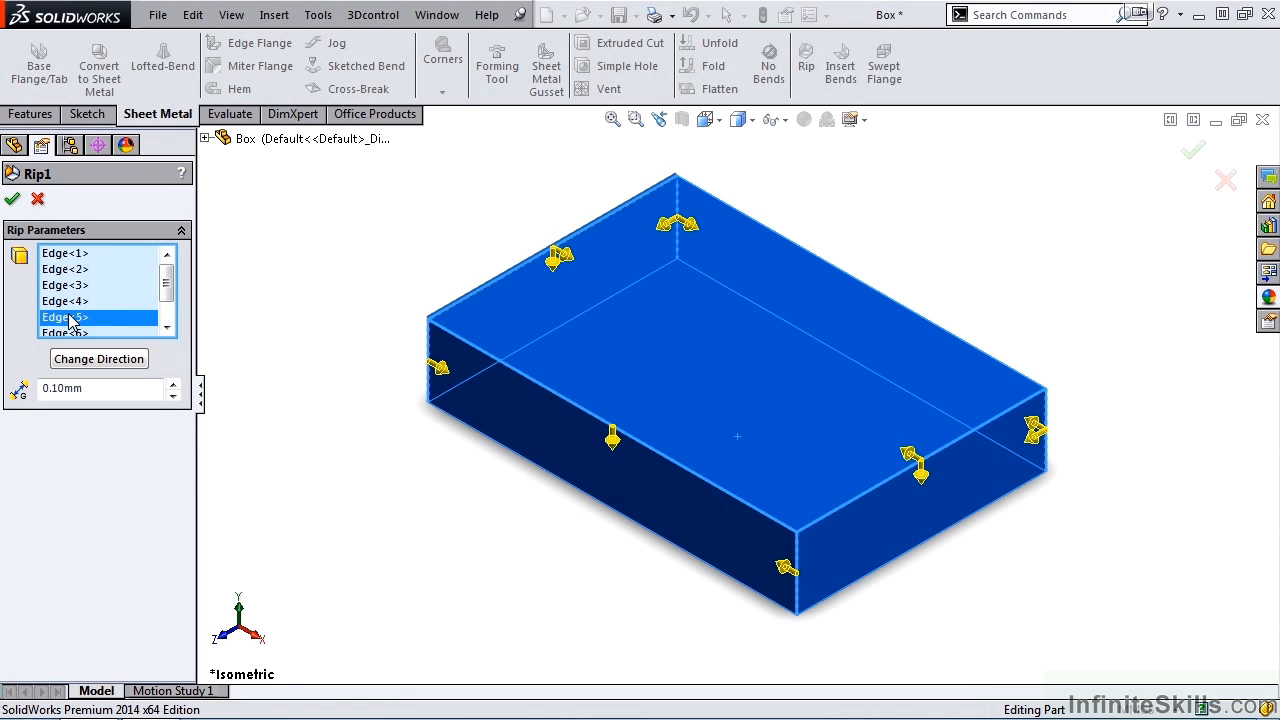
mouse_move(500, 284)
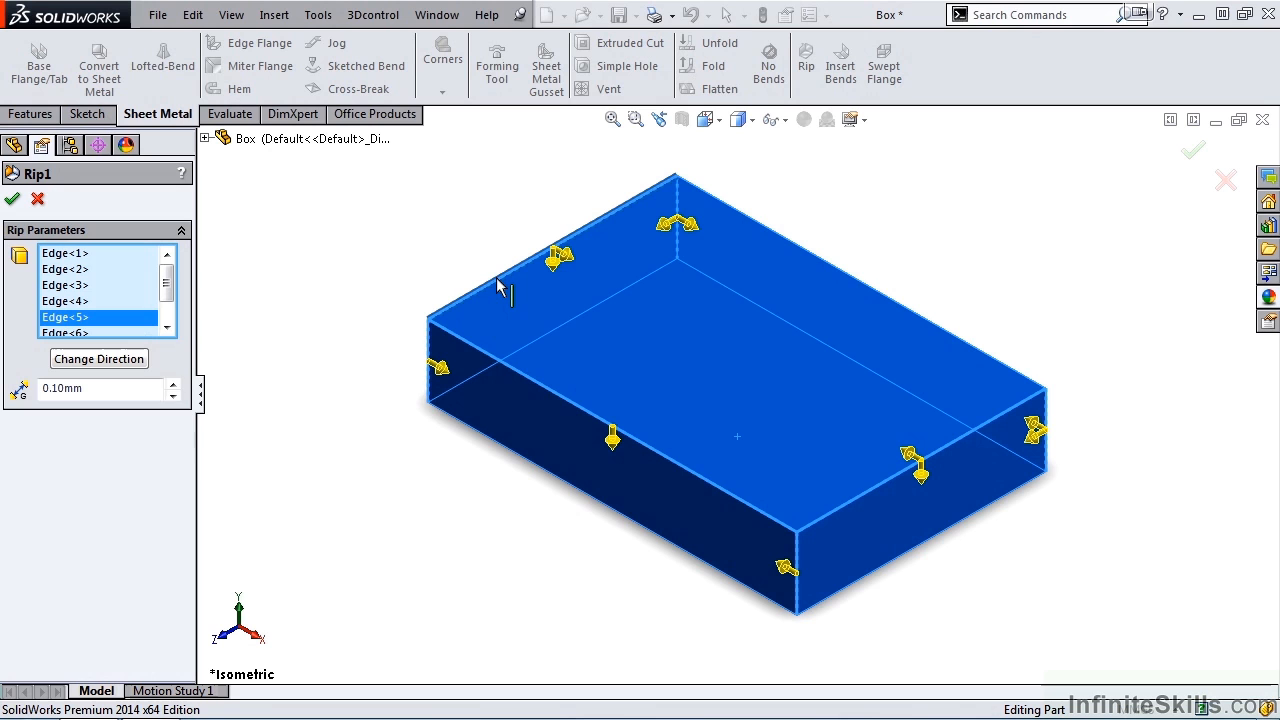
mouse_move(98, 358)
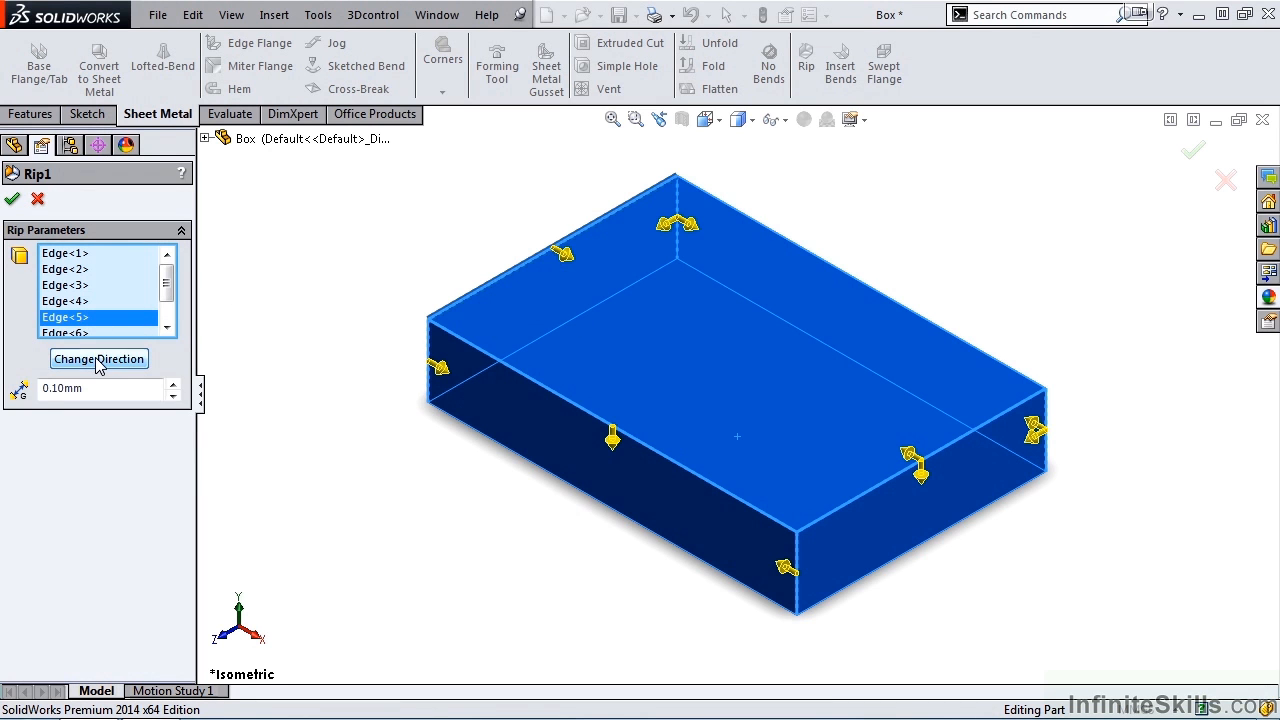
click(98, 358)
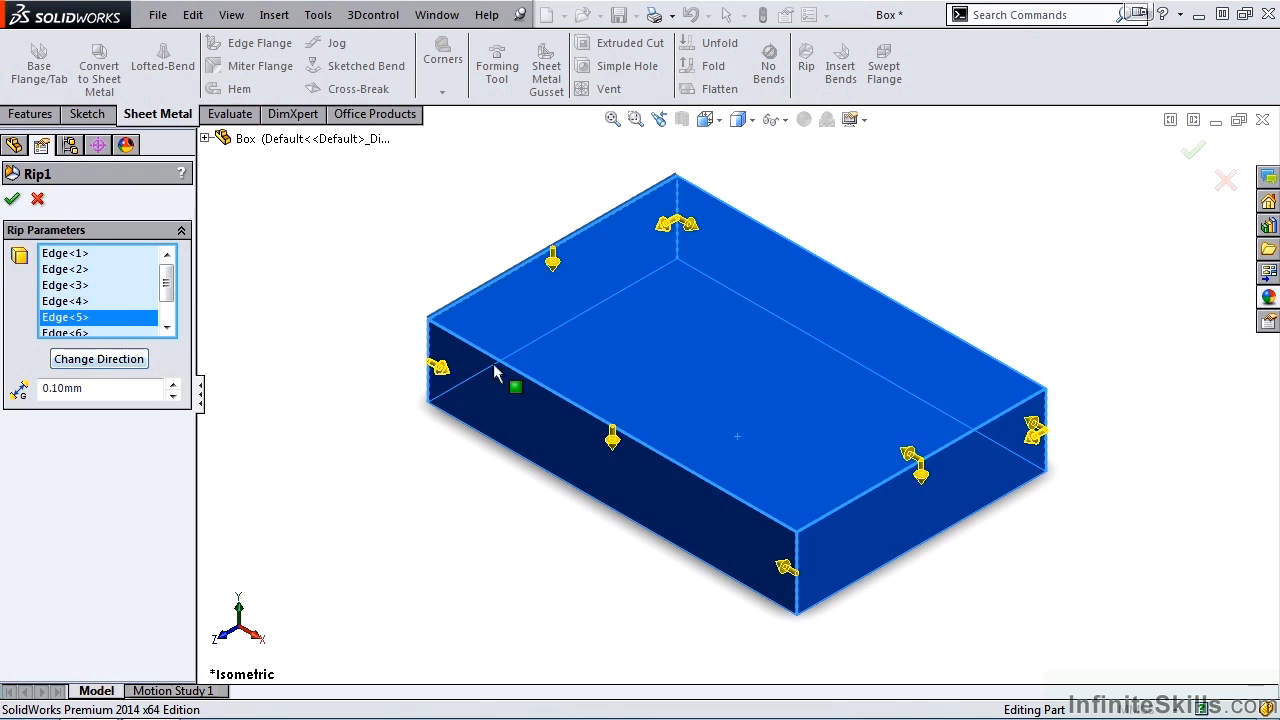
mouse_move(1016, 456)
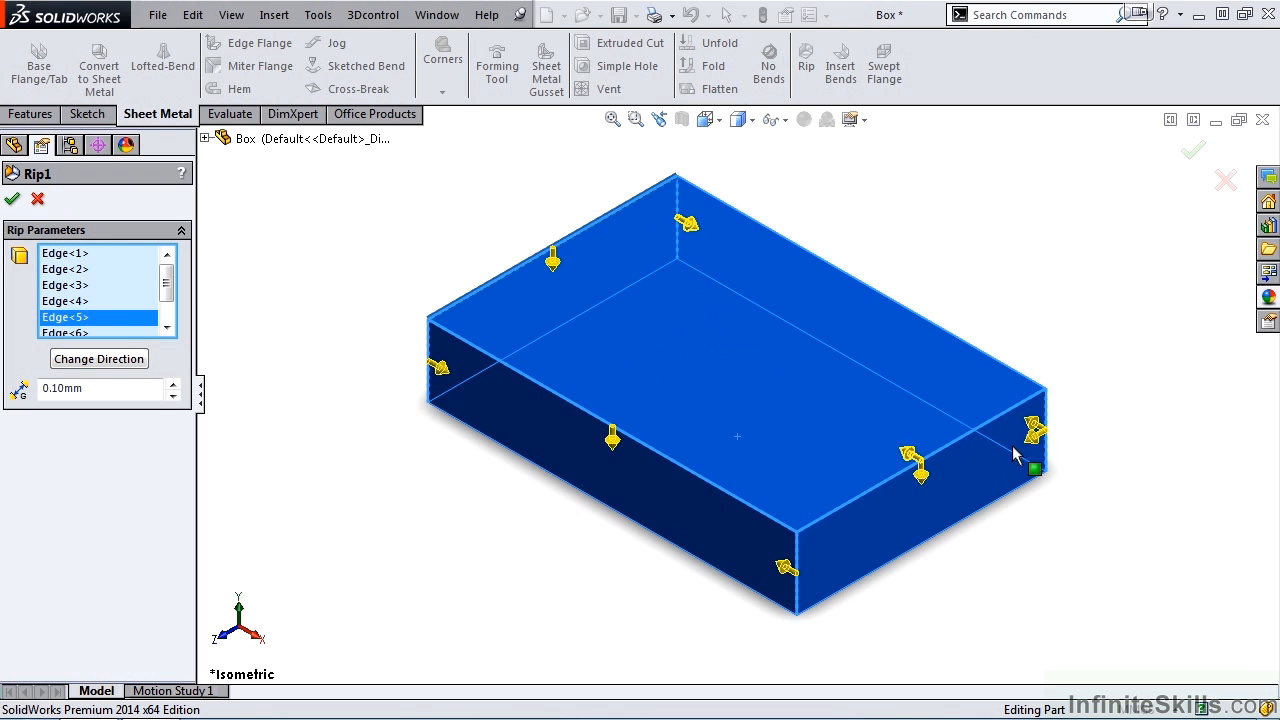
mouse_move(996, 432)
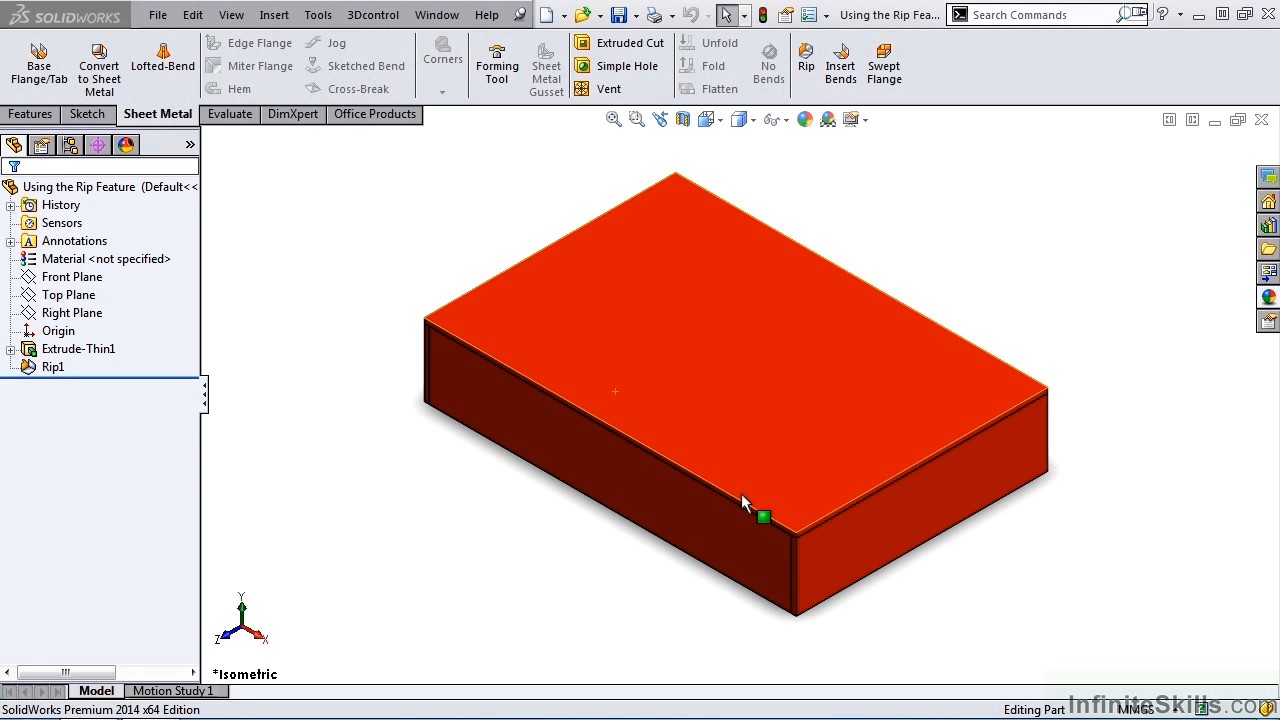
mouse_move(800, 570)
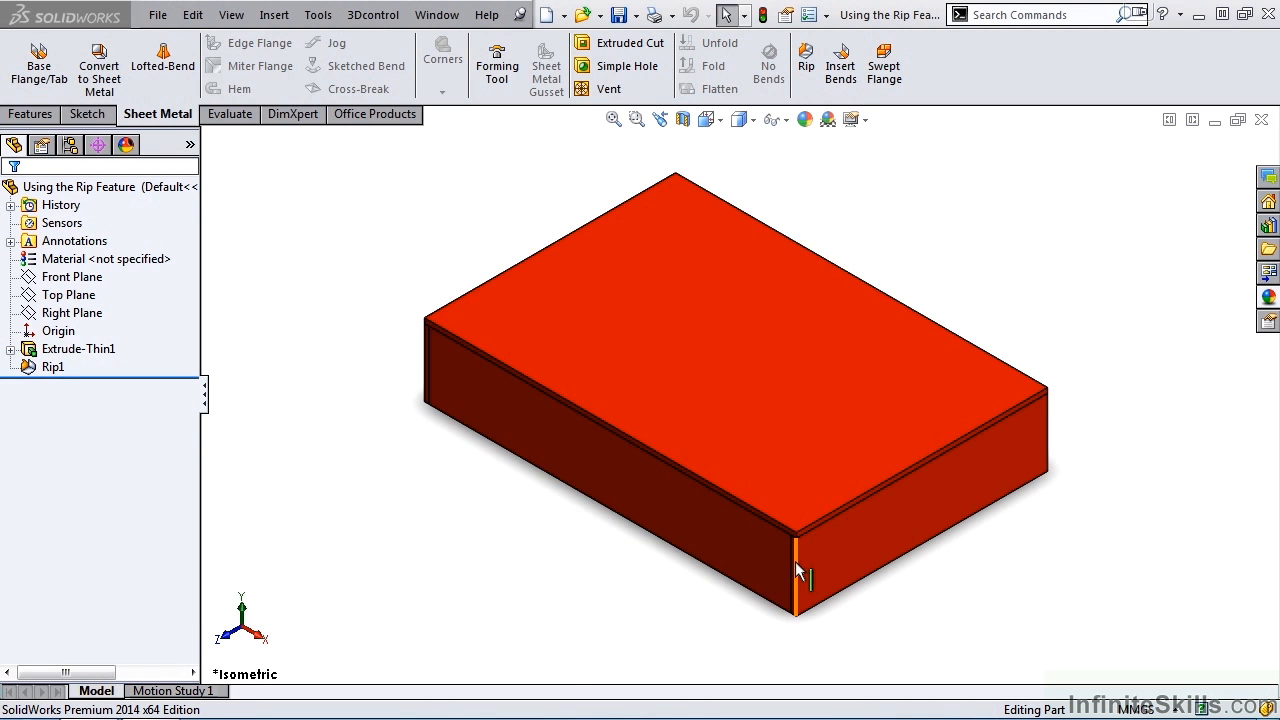
mouse_move(670, 464)
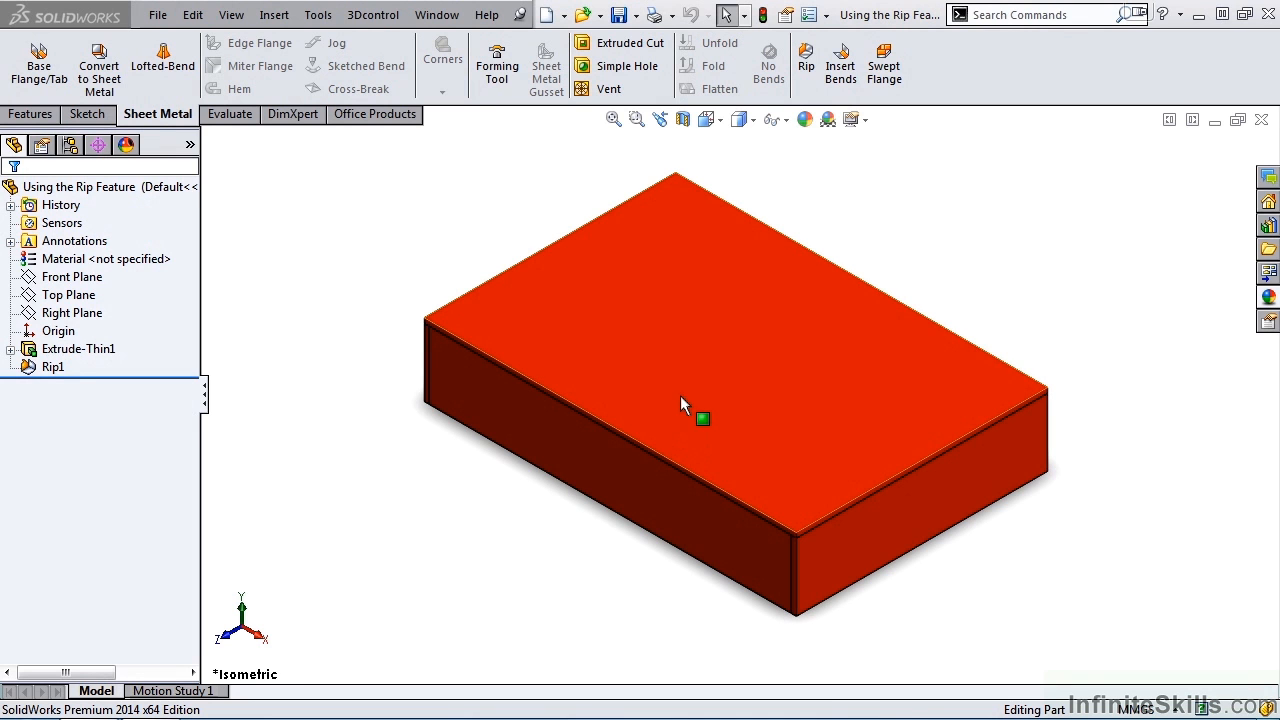
mouse_move(668, 428)
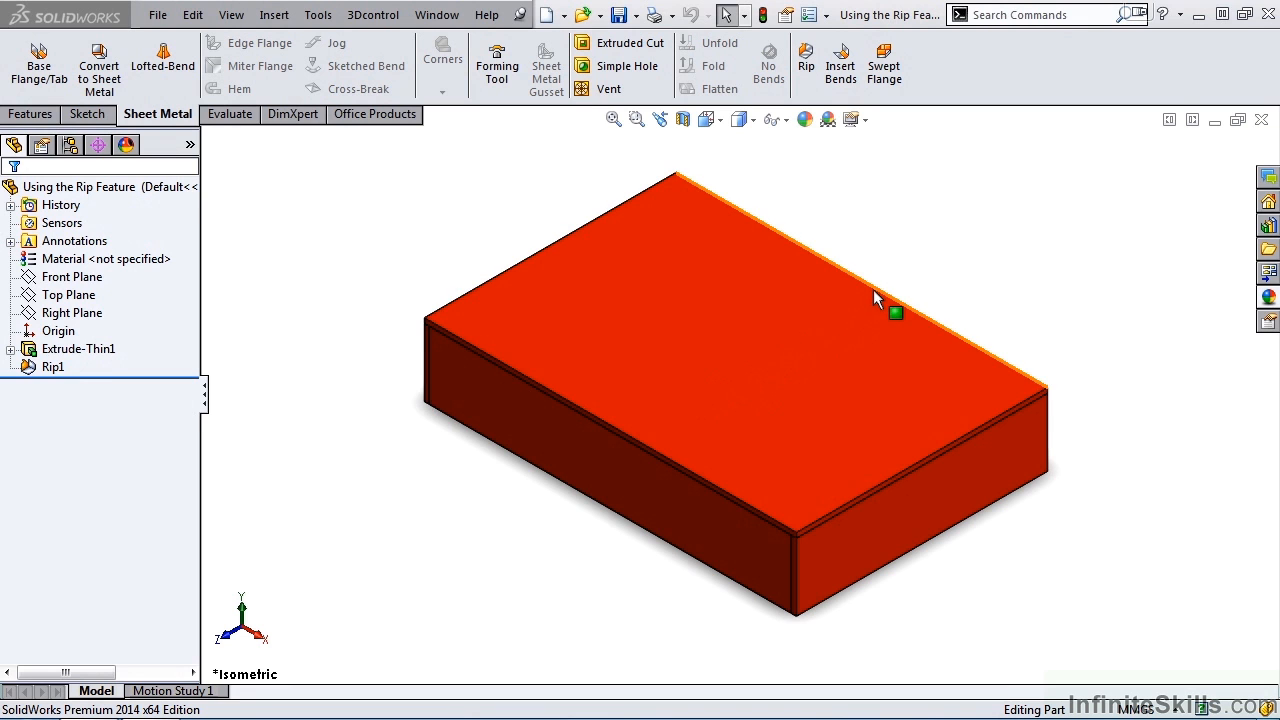
mouse_move(720, 396)
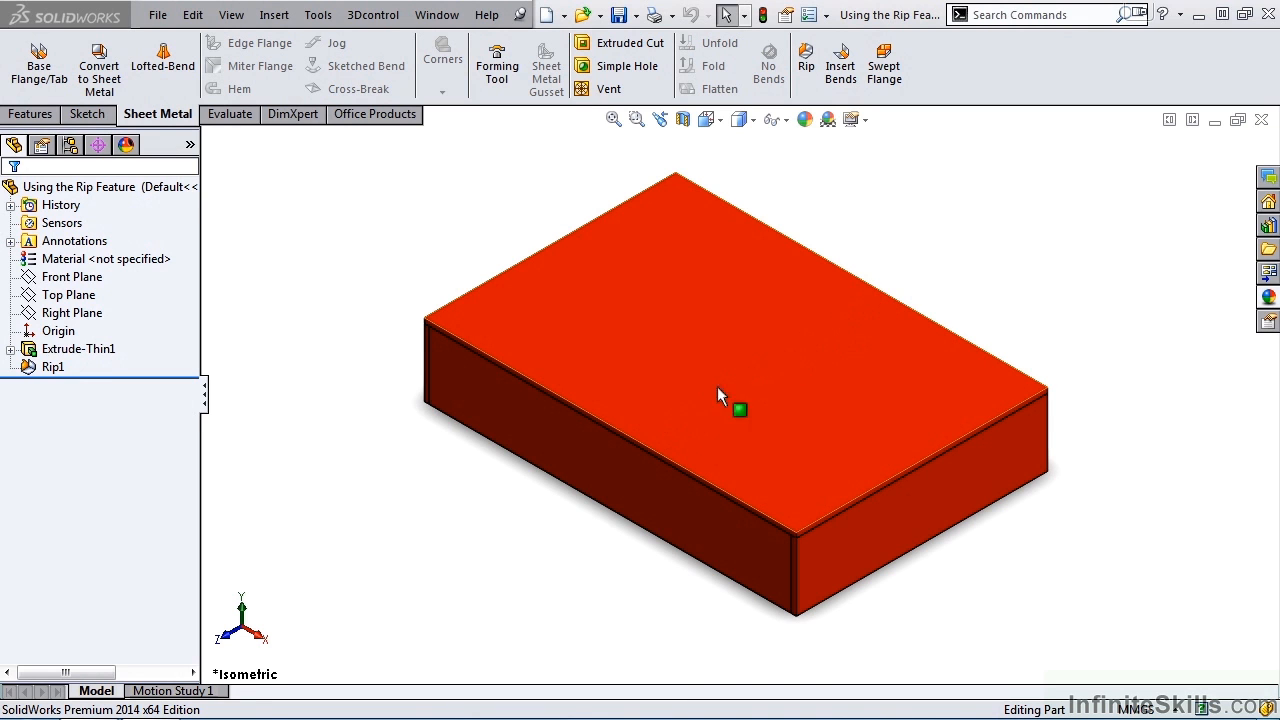
mouse_move(866, 308)
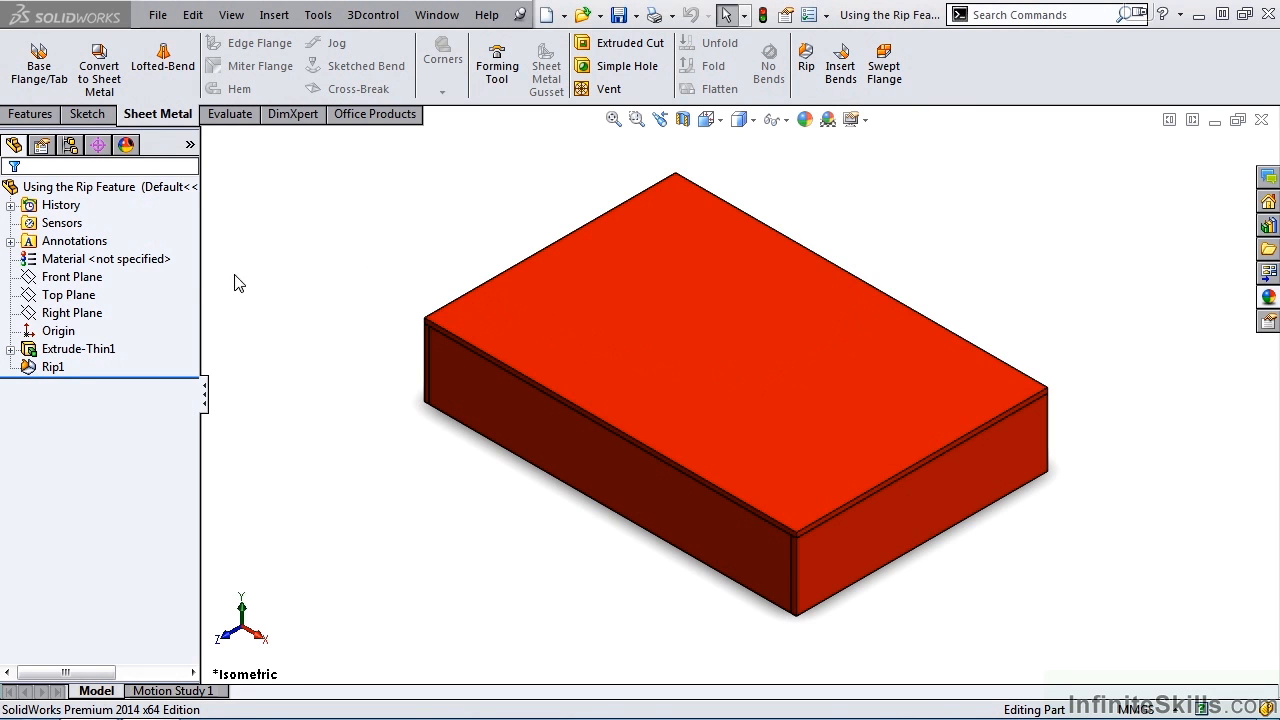
mouse_move(164, 384)
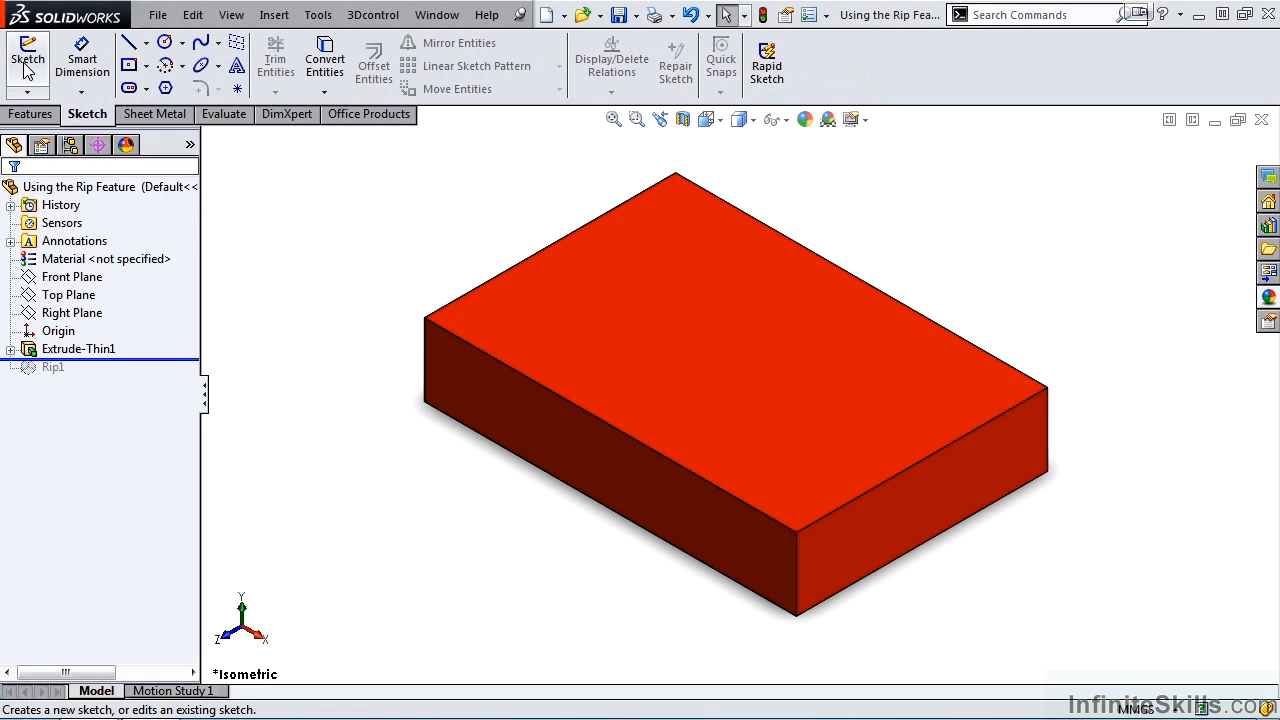
- Sketch a single line across the middle of the box's top face
click(28, 60)
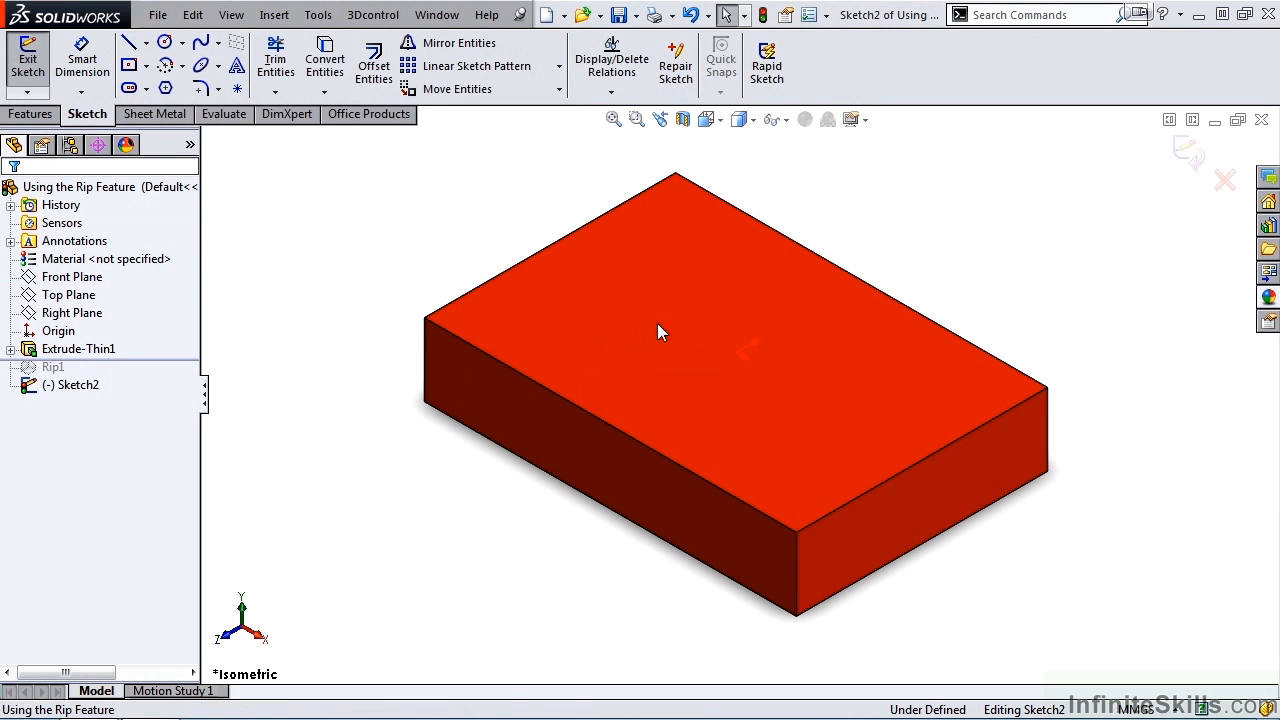
right_click(660, 332)
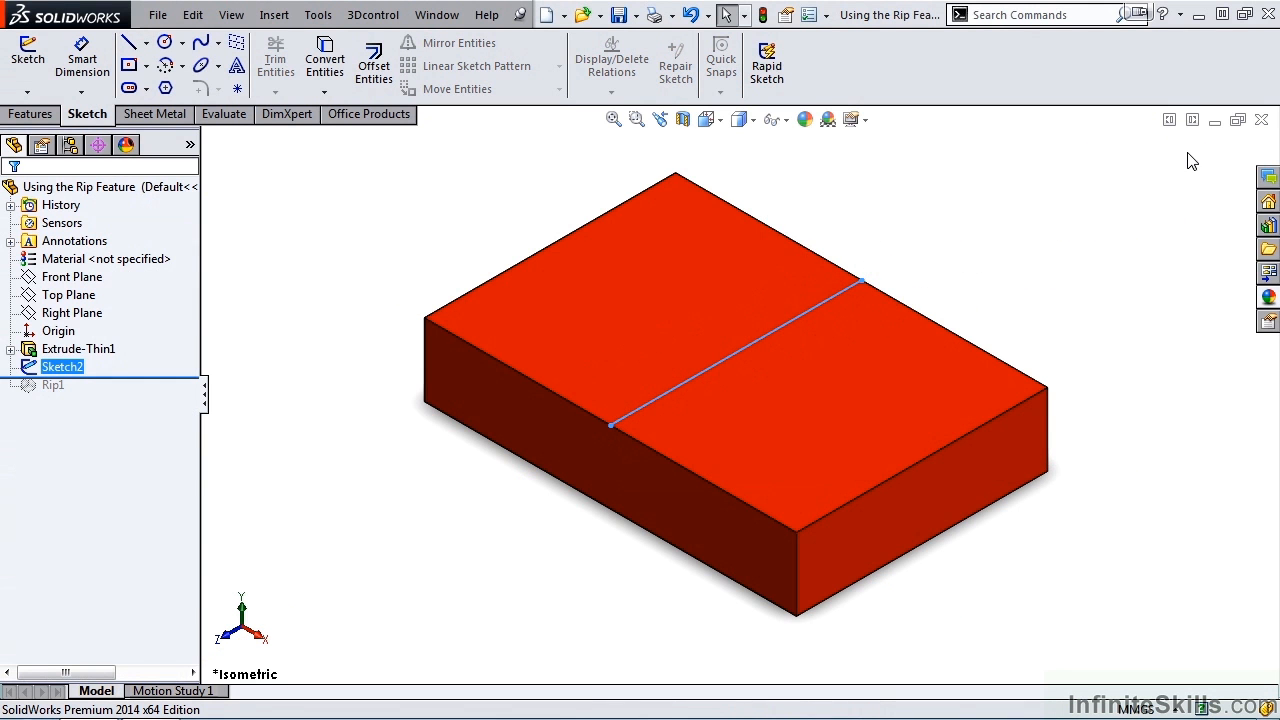
mouse_move(156, 384)
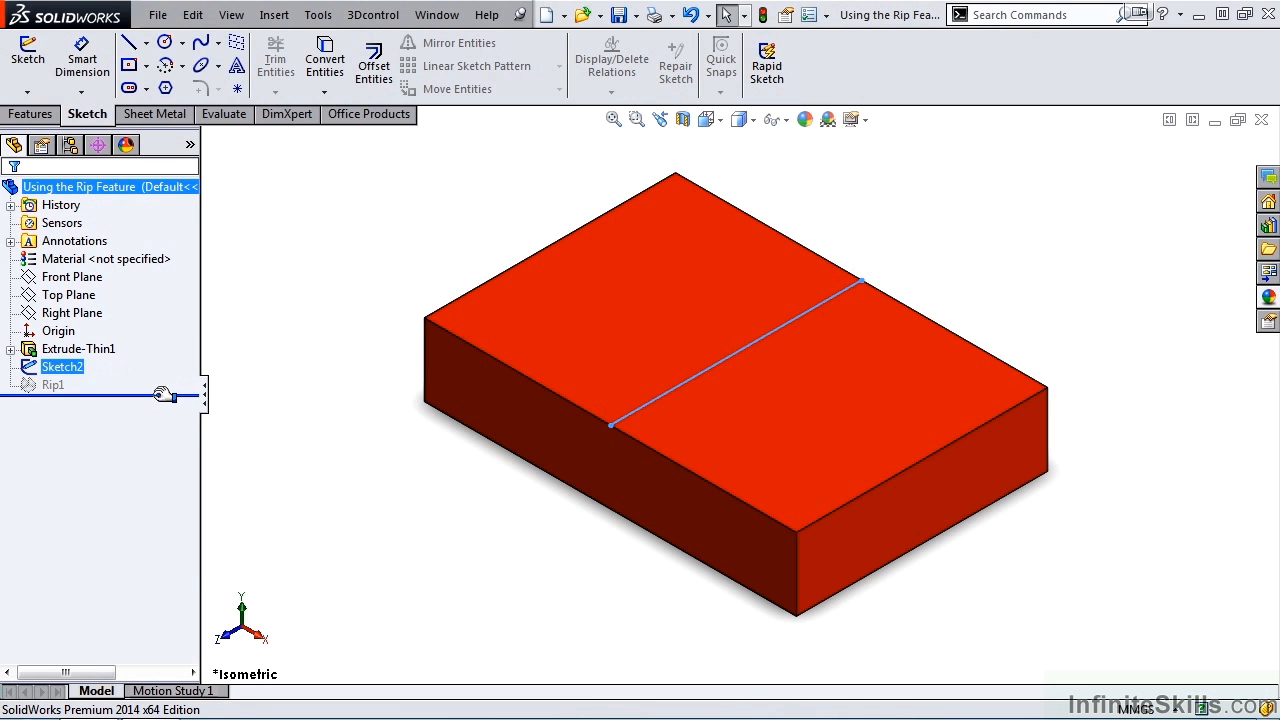
- Roll forward to Rip1 and add Line1@Sketch2 so the lid splits in two
click(52, 384)
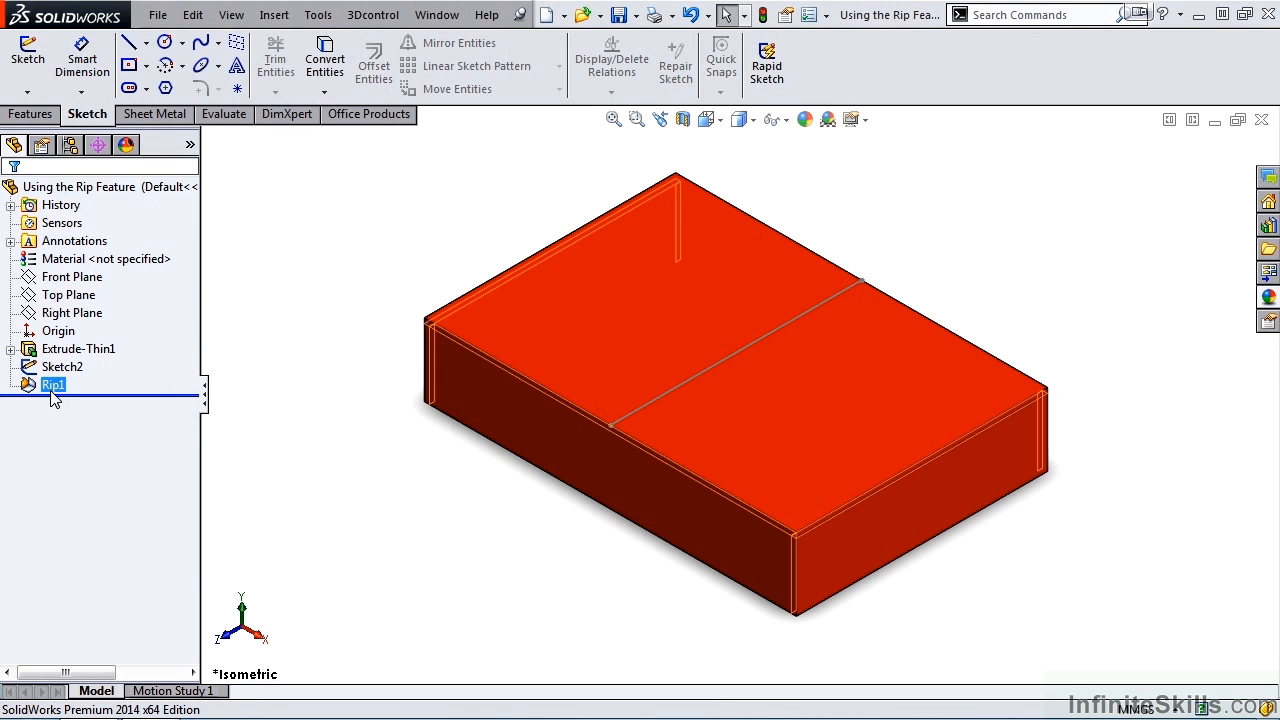
double_click(52, 384)
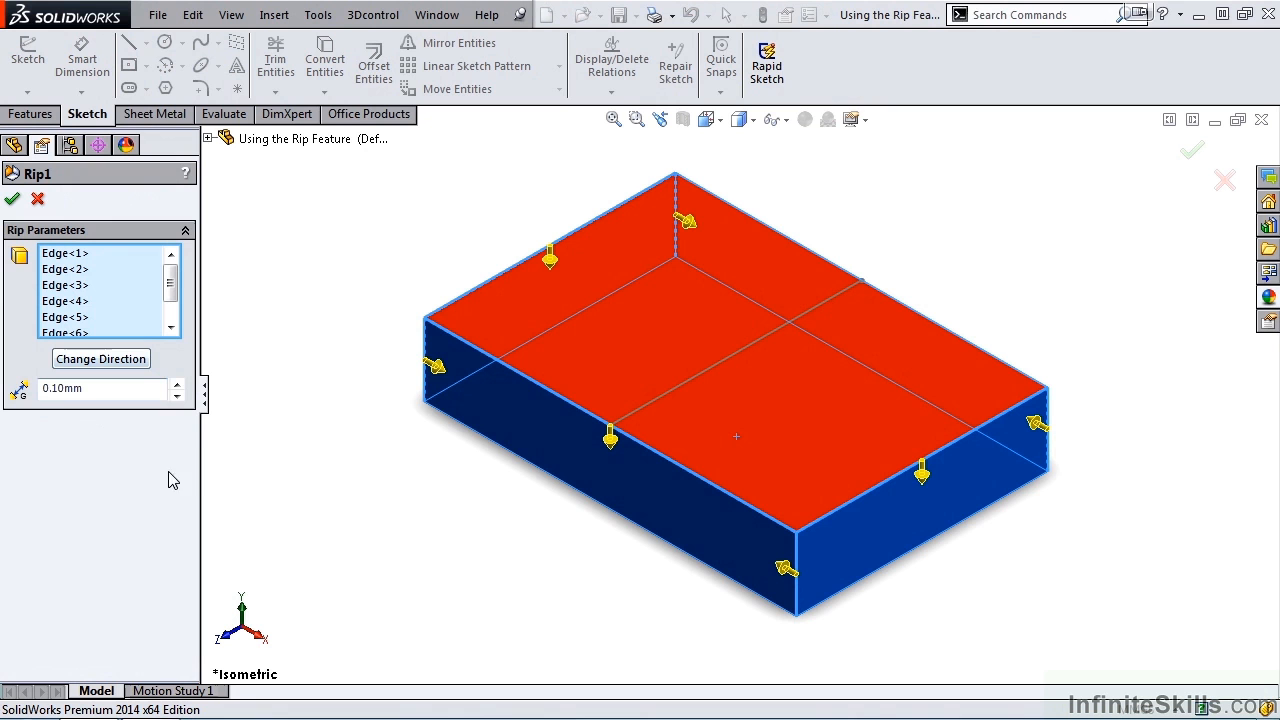
mouse_move(690, 398)
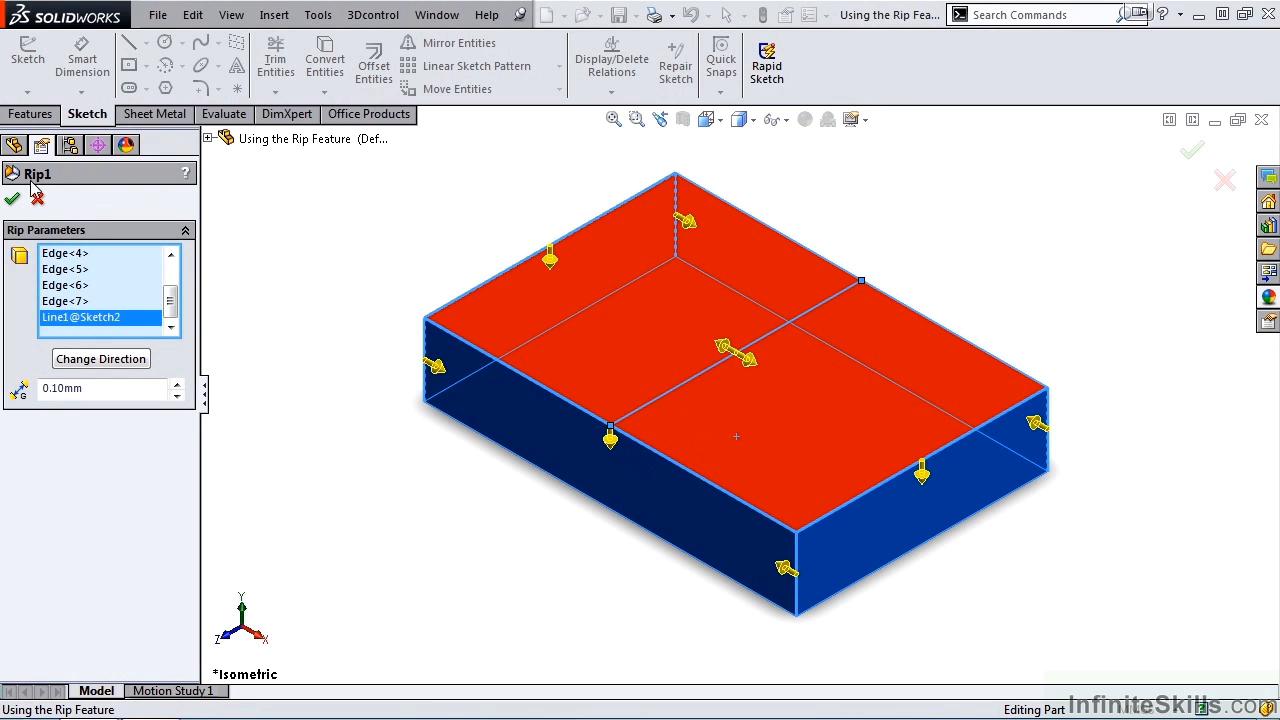
click(12, 198)
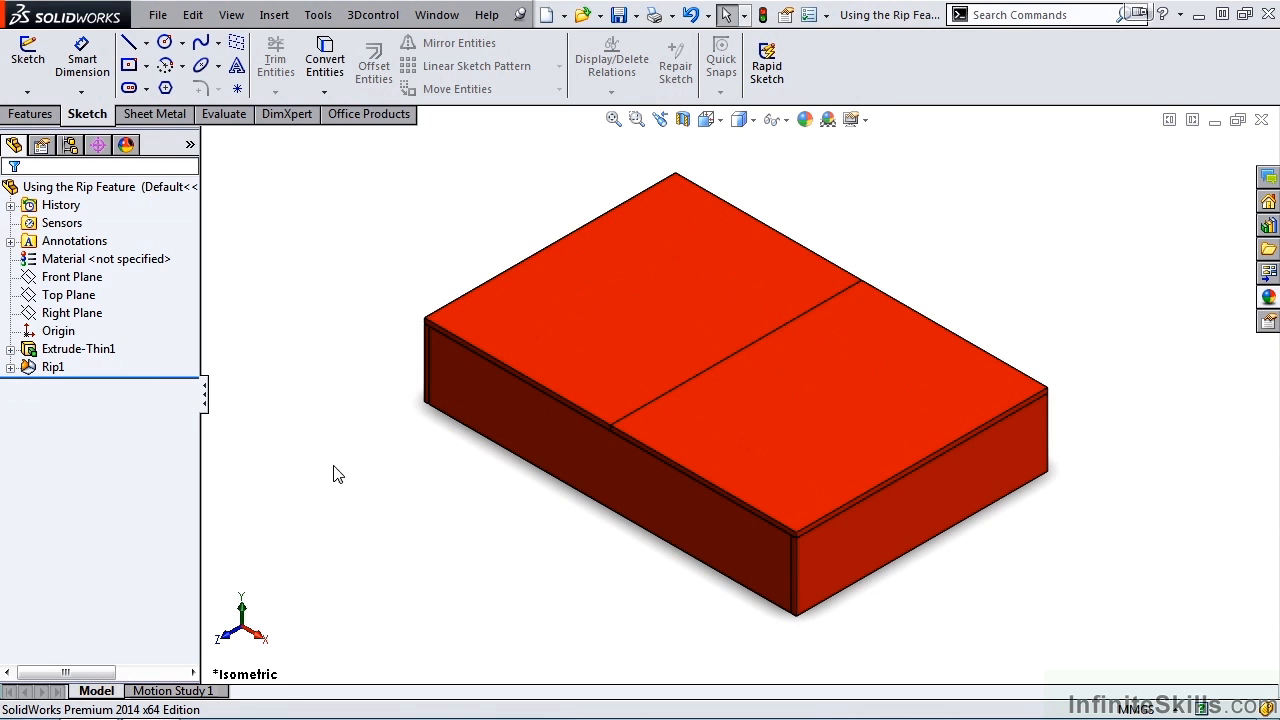
mouse_move(672, 444)
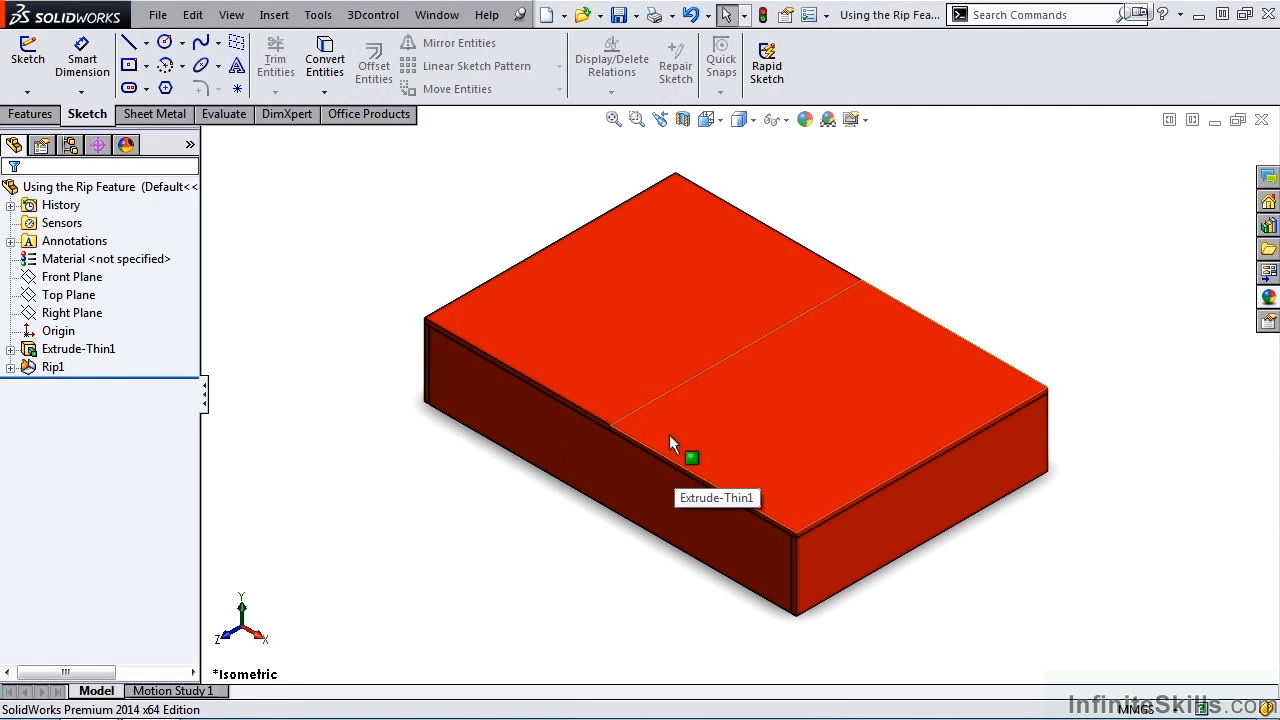
mouse_move(884, 290)
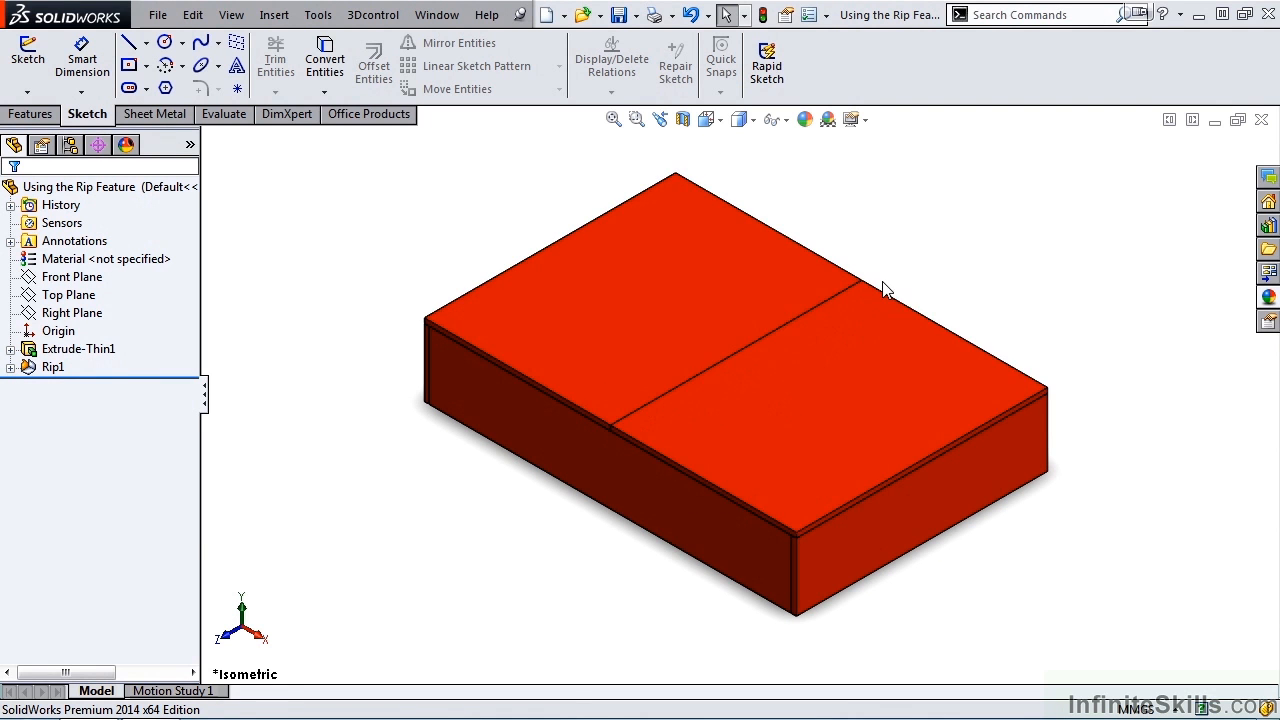